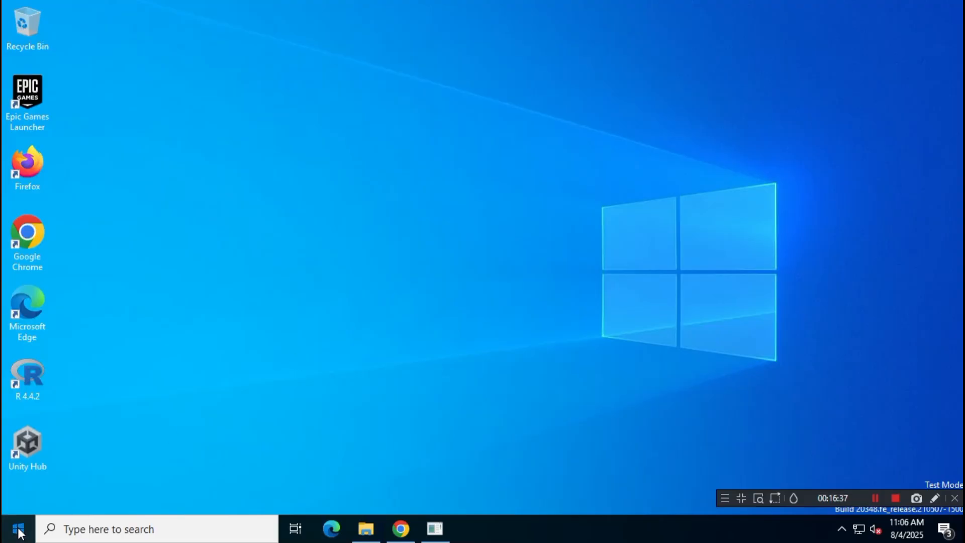
Launch Adobe After Effects 2025 from the Start menu's A section
click(13, 529)
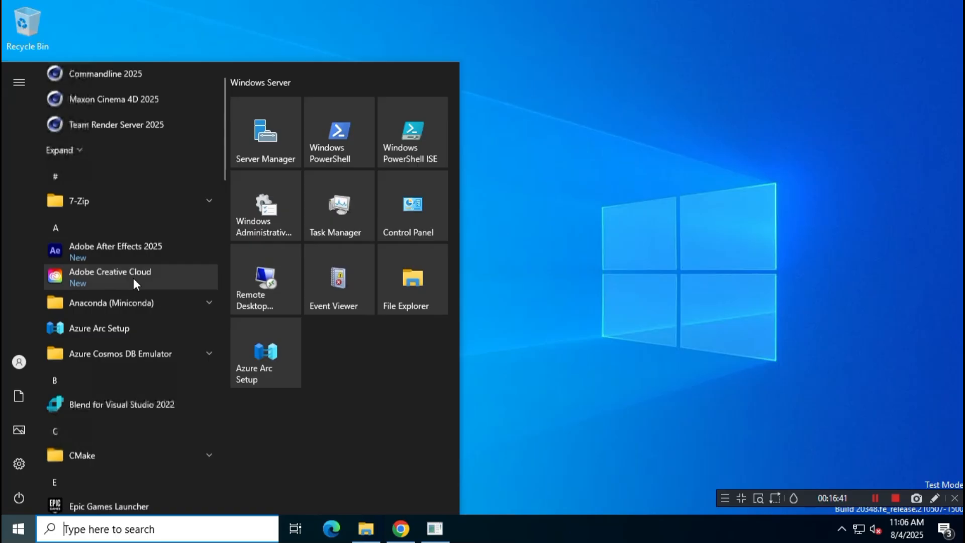
scroll(down, 3)
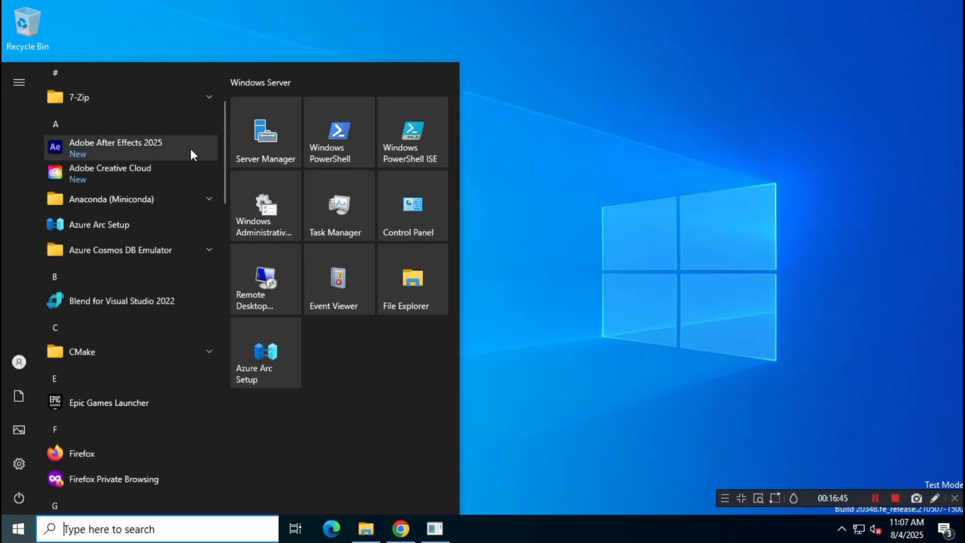
click(117, 147)
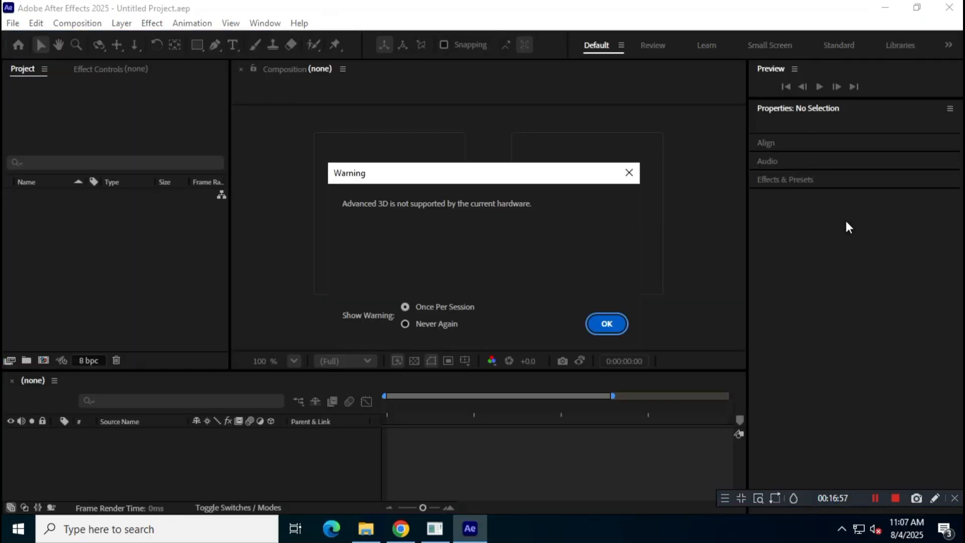
mouse_move(405, 324)
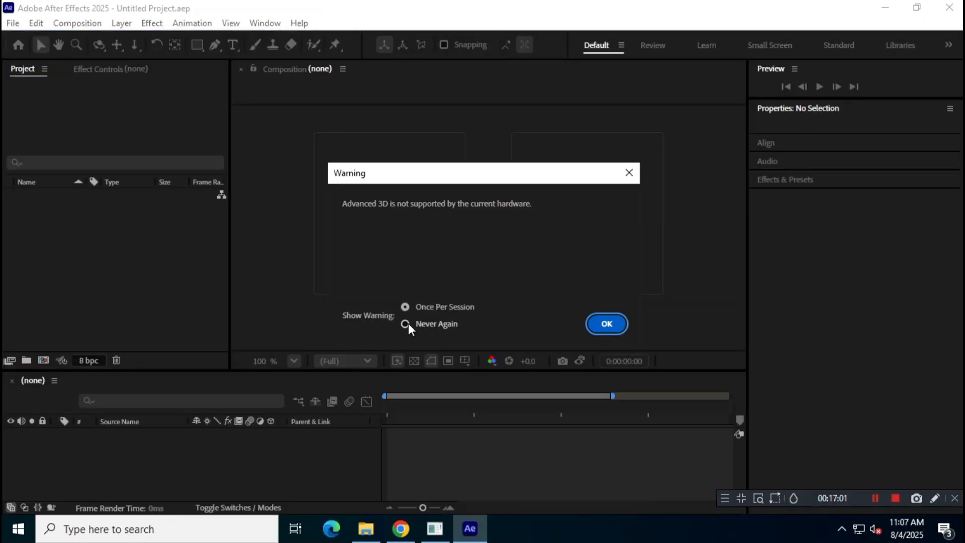
Choose Never Again for the hardware warning and confirm build 25.3.2 in About After Effects
click(606, 323)
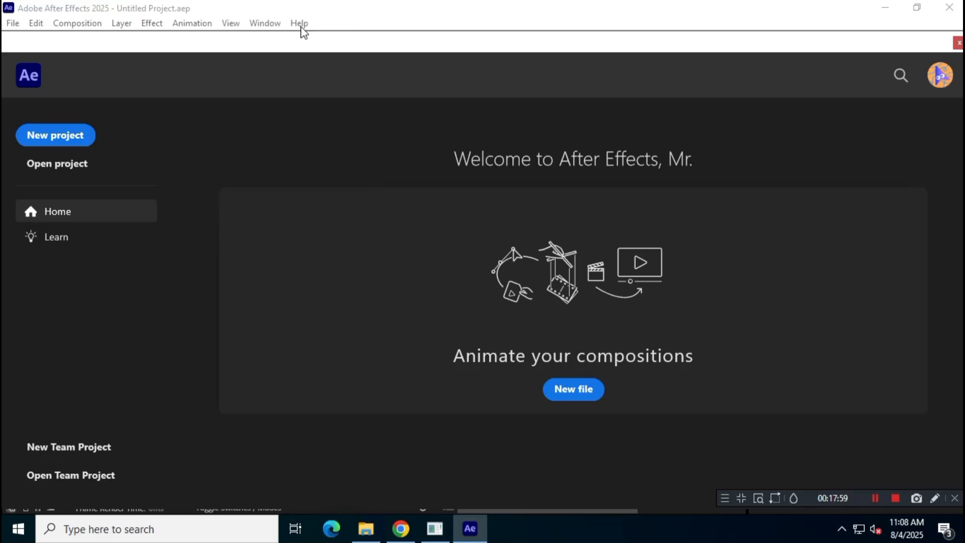
click(300, 24)
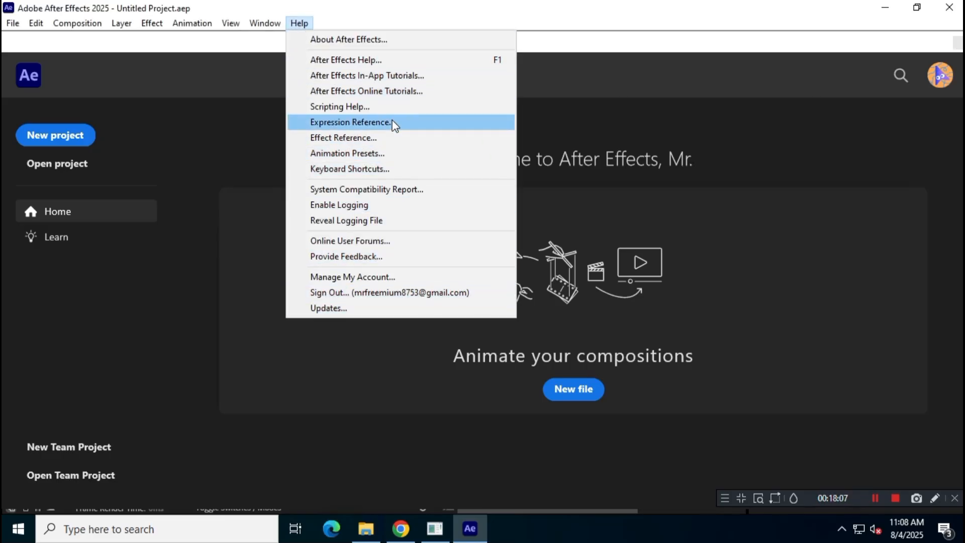
click(347, 40)
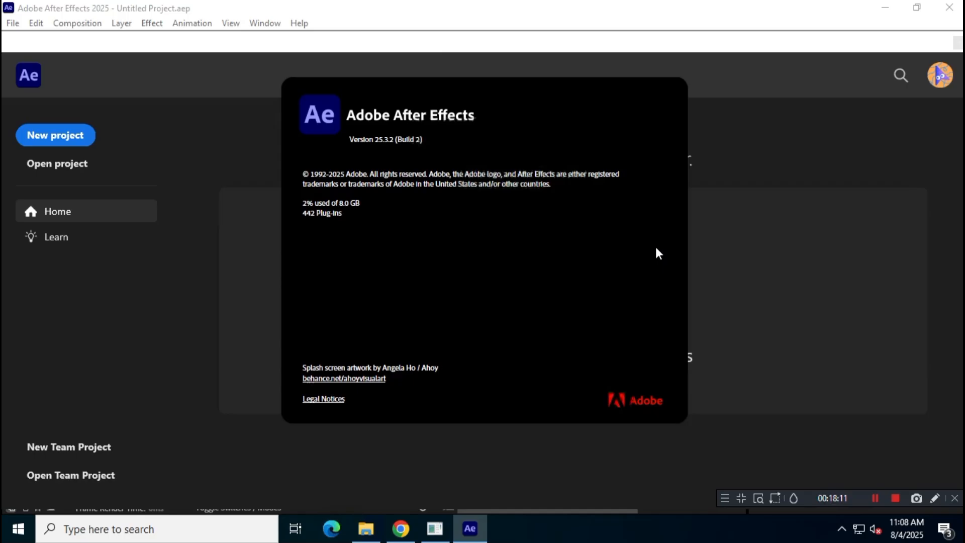
click(400, 528)
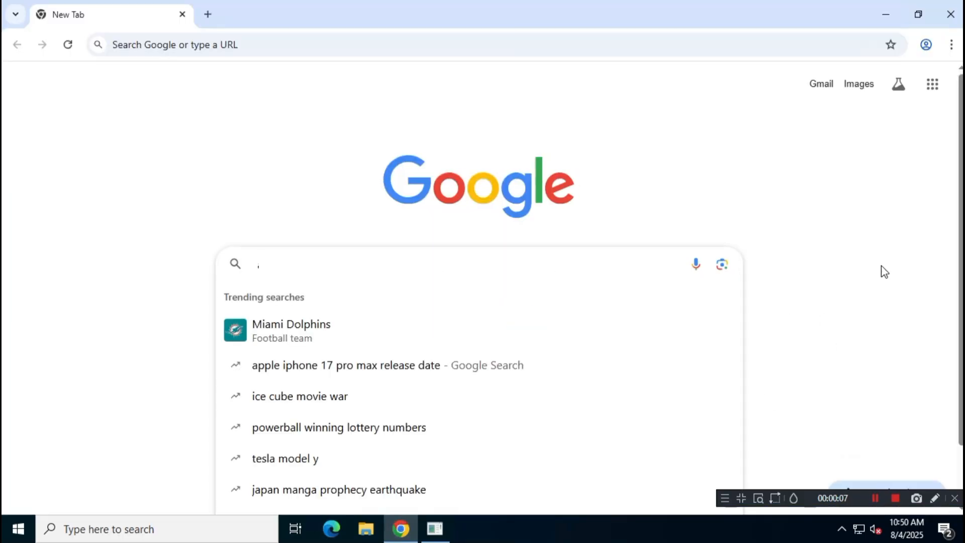
Search Google for 'adobe creative cloud', follow Adobe's help guide and download the Creative Cloud installer
text(adobe creative cloud download)
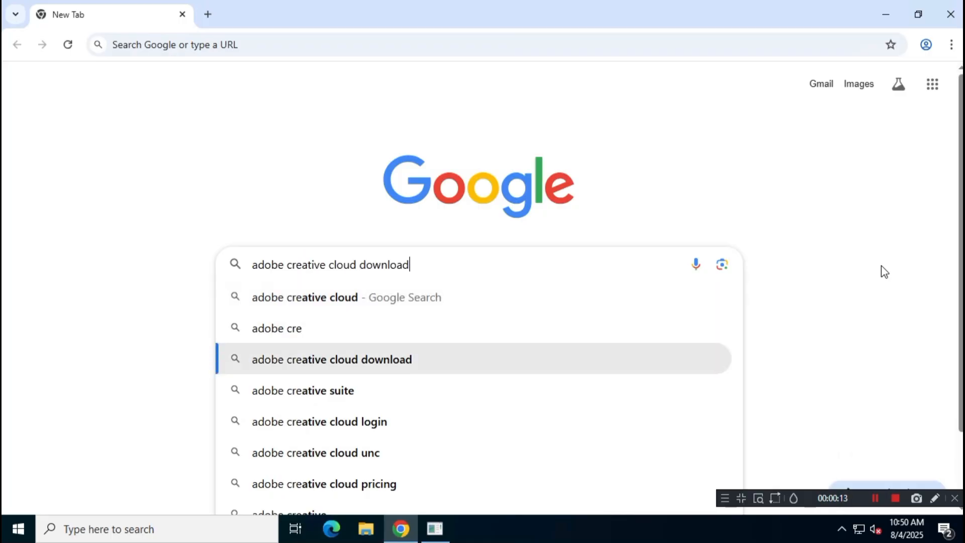
key(Enter)
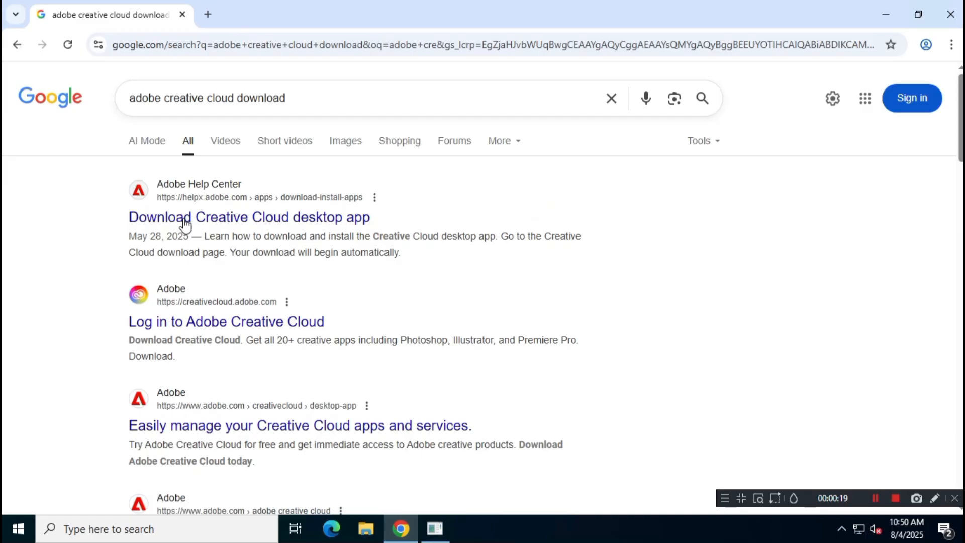
click(248, 217)
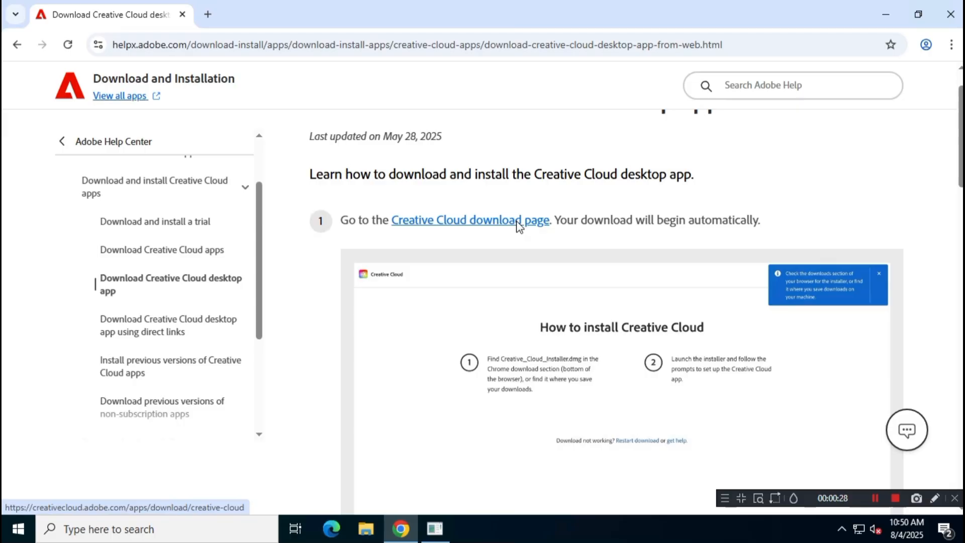
click(471, 220)
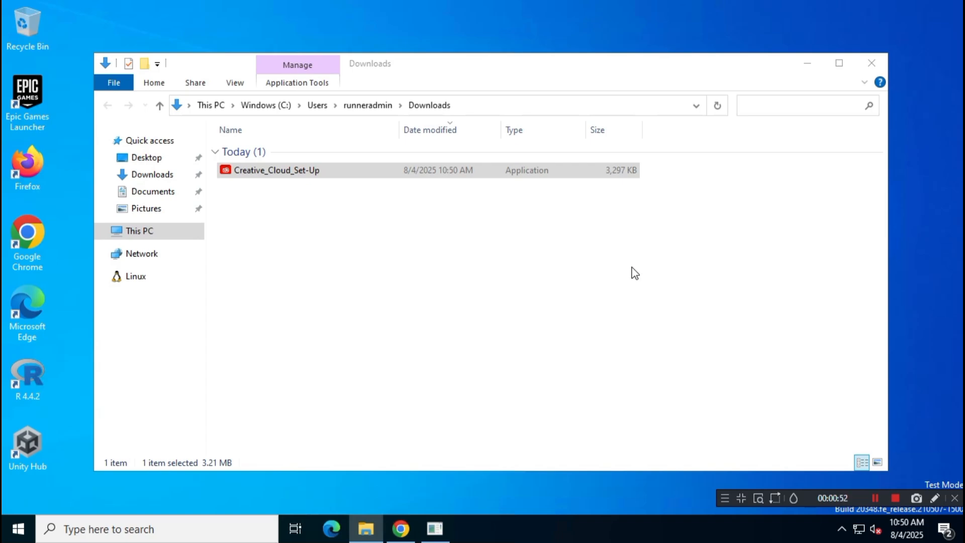
Run Creative_Cloud_Set-Up from the Downloads folder
double_click(275, 170)
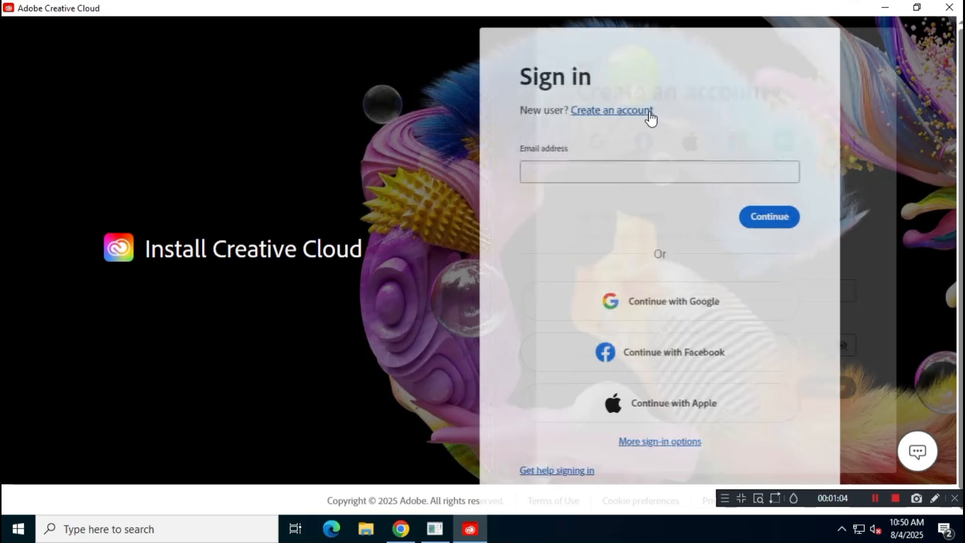
Create an Adobe account for mrfreemium named Mr. Freemium, born January 1995, and submit it
click(611, 110)
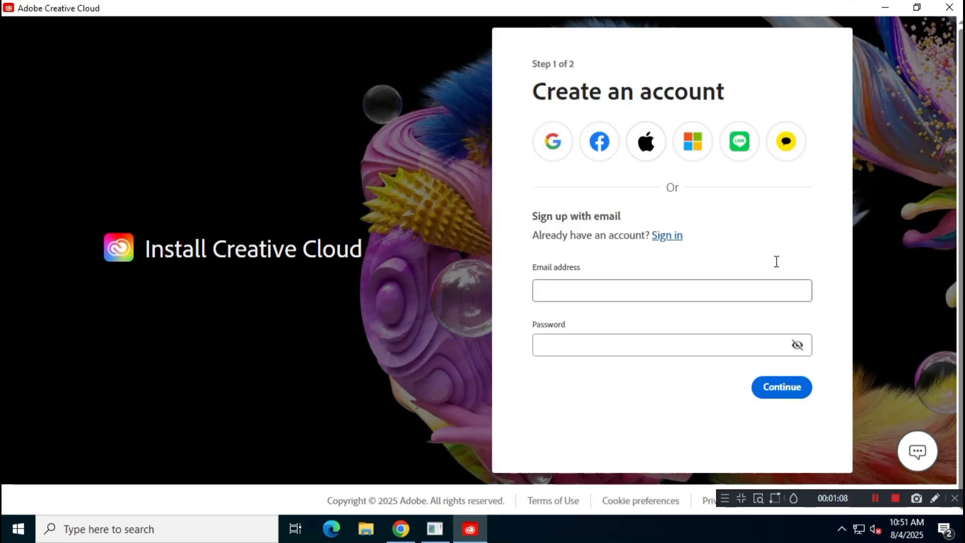
text(mrfreemium)
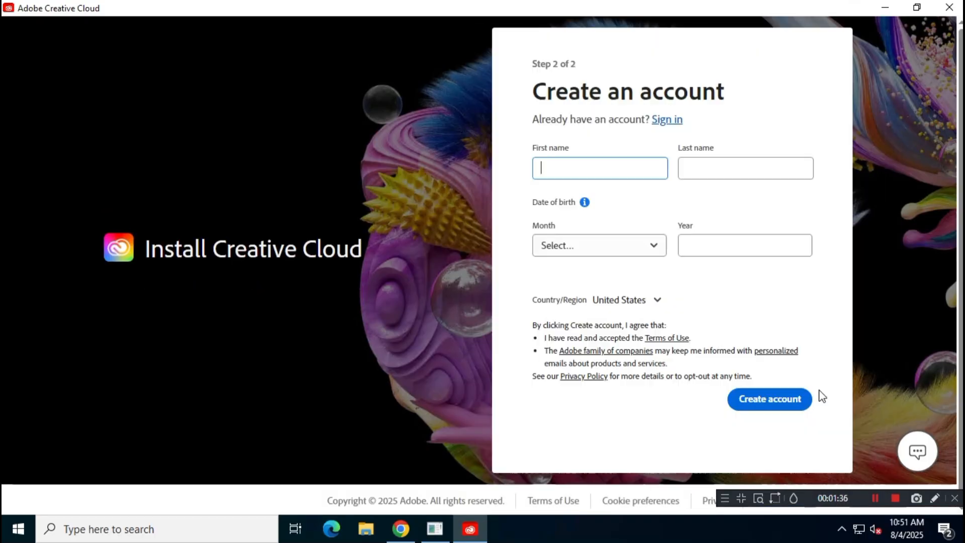
text(Mr.)
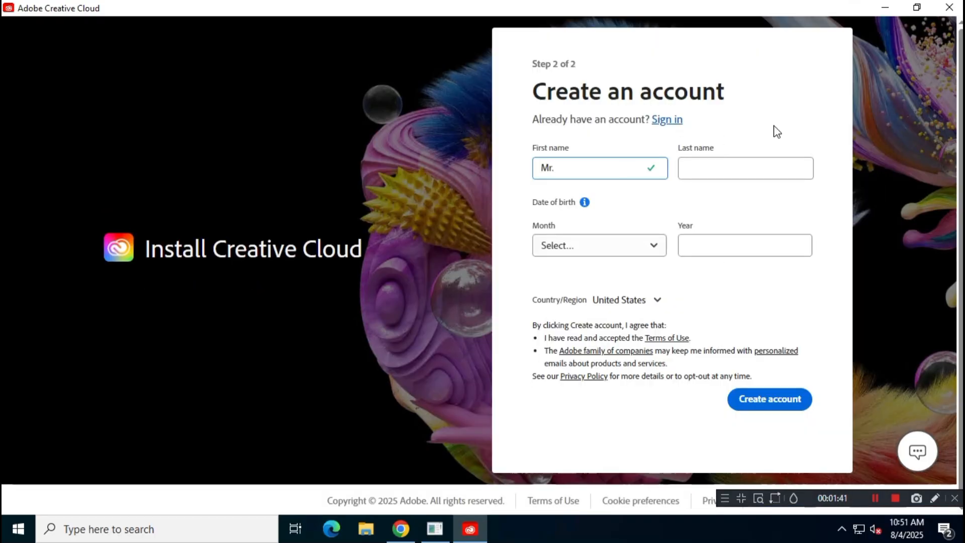
text(Freemium)
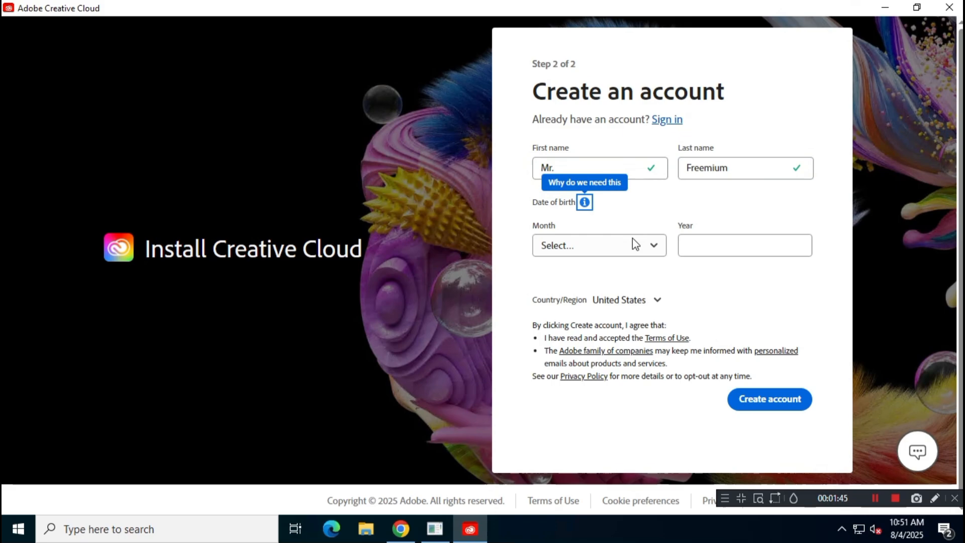
text(1)
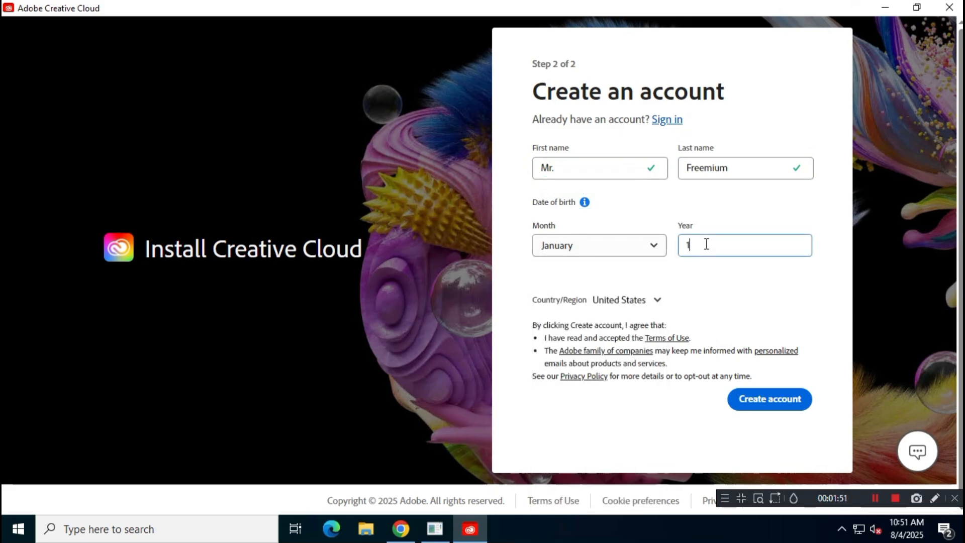
text(995)
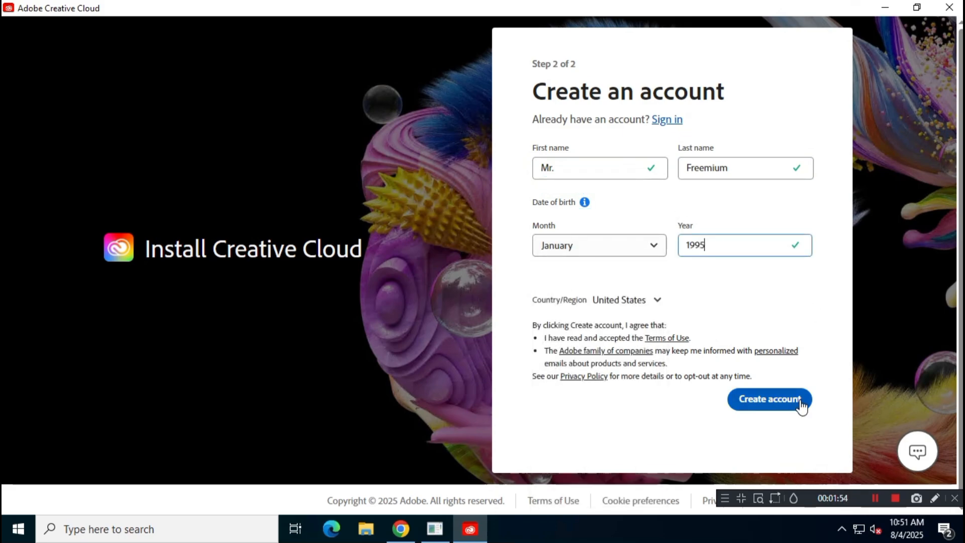
click(769, 399)
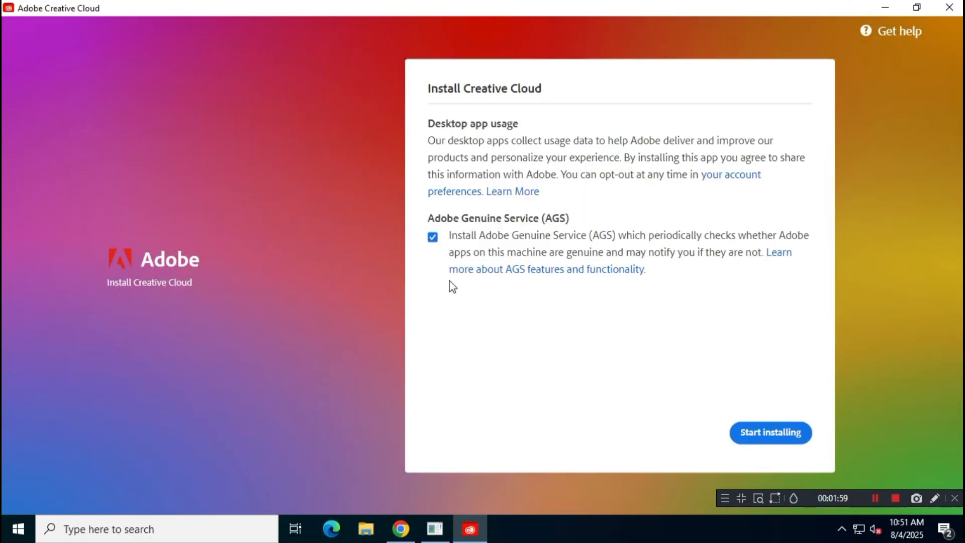
Leave Adobe Genuine Service unchecked and install the Creative Cloud desktop app
click(432, 236)
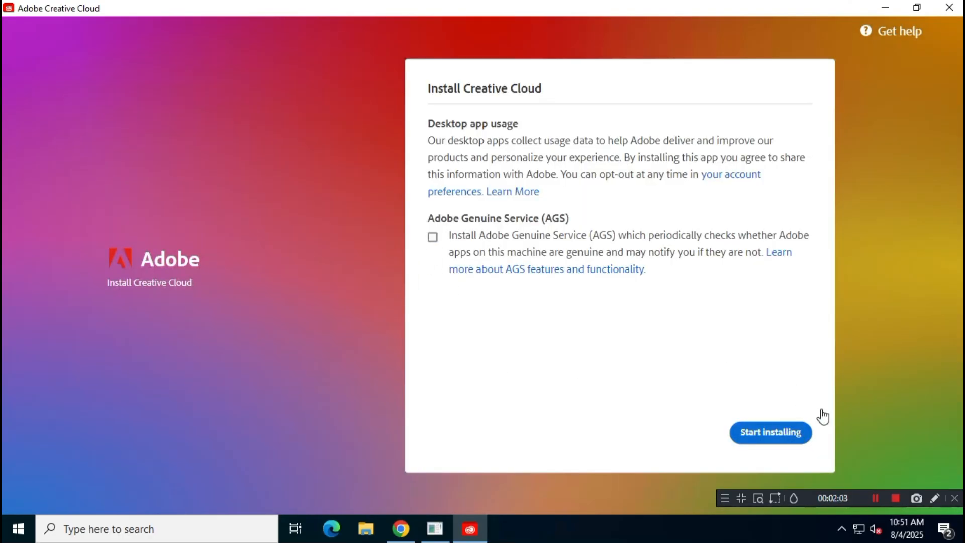
click(770, 432)
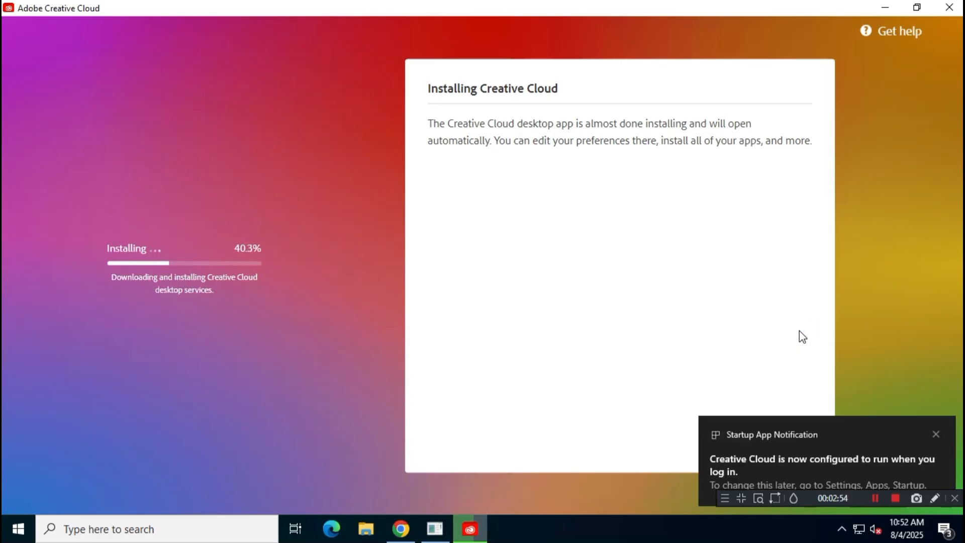
click(936, 434)
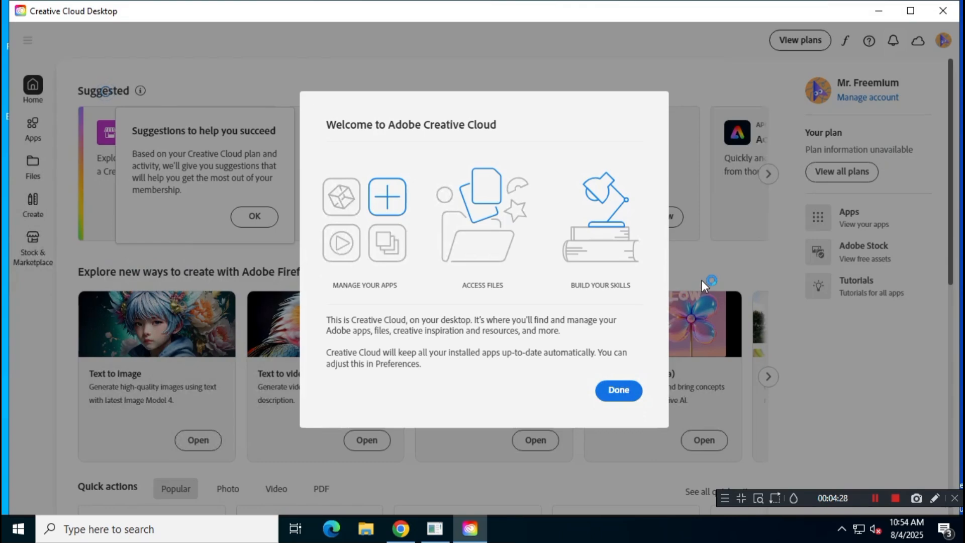
Dismiss the welcome dialog and show the signed-in account's profile menu
click(618, 390)
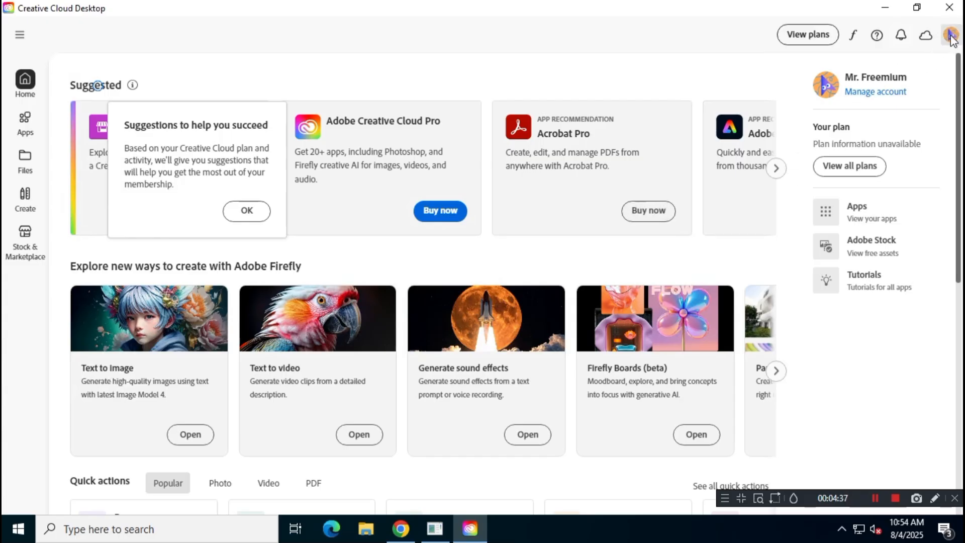
click(950, 35)
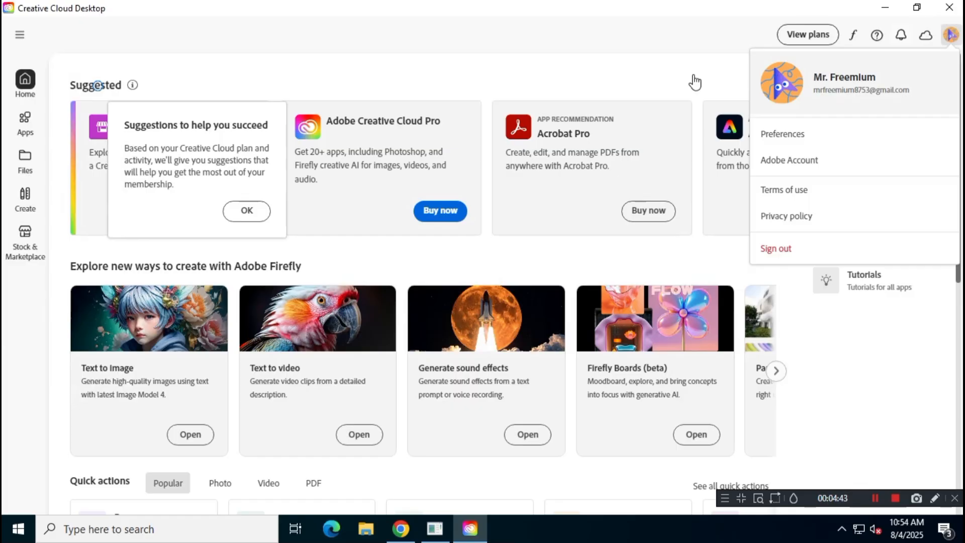
mouse_move(687, 78)
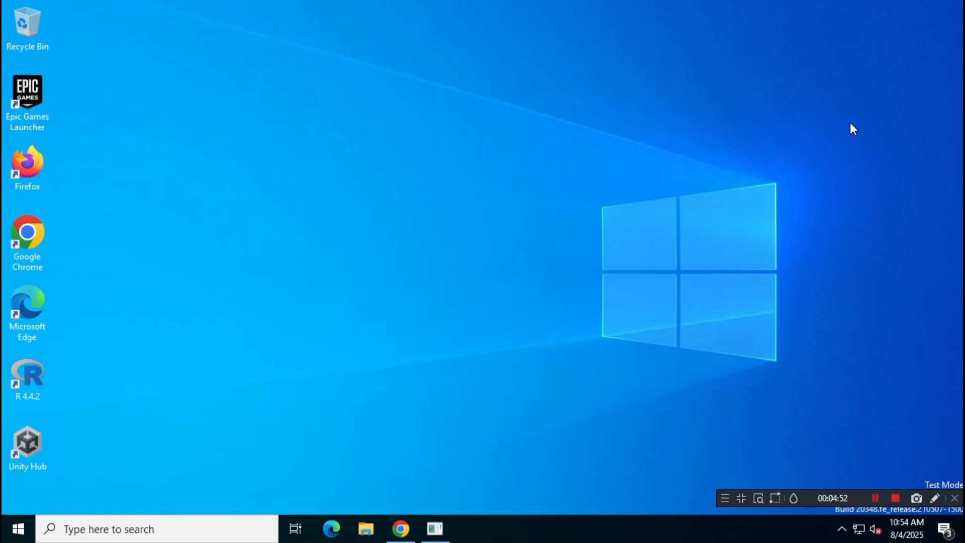
Refresh the desktop, then search 'adobe admin console' in a new Chrome tab
right_click(708, 284)
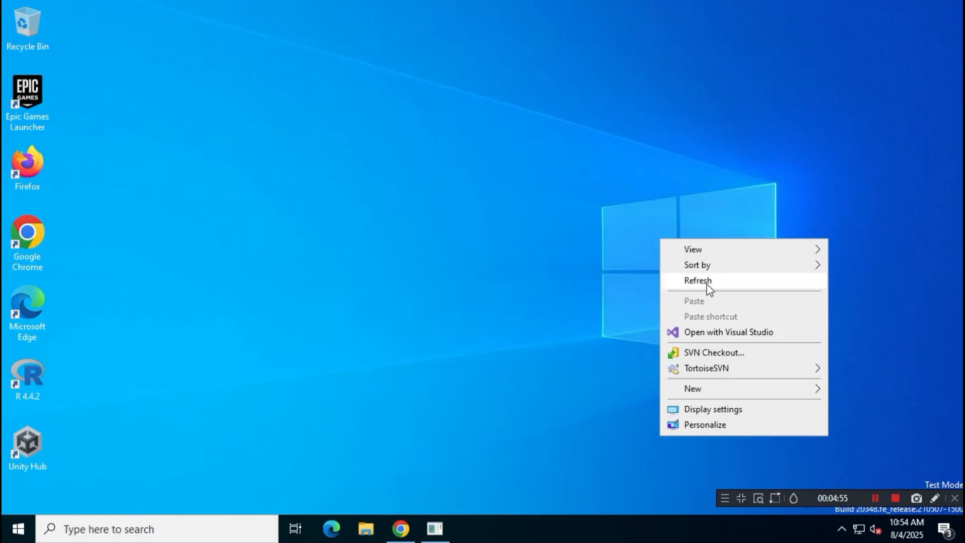
click(698, 281)
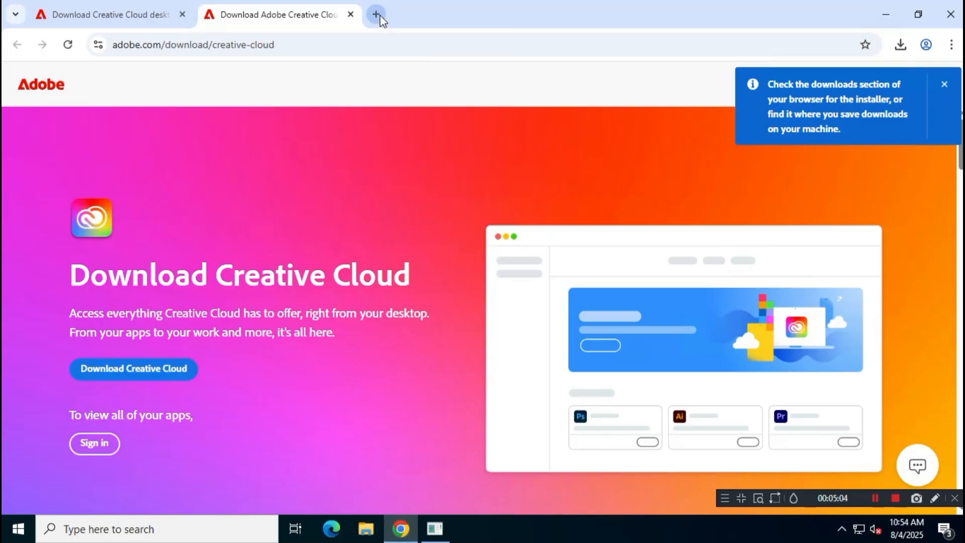
click(376, 14)
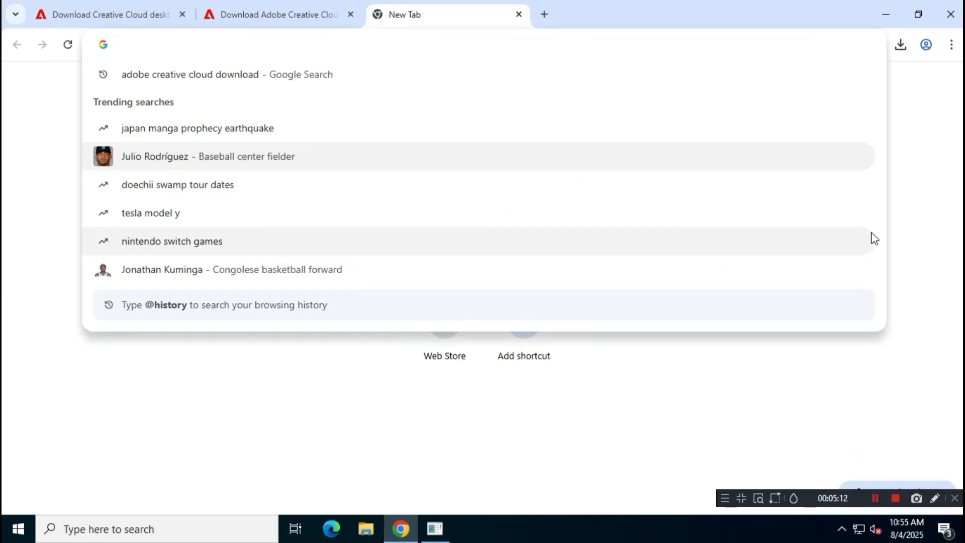
text(adobe admin console)
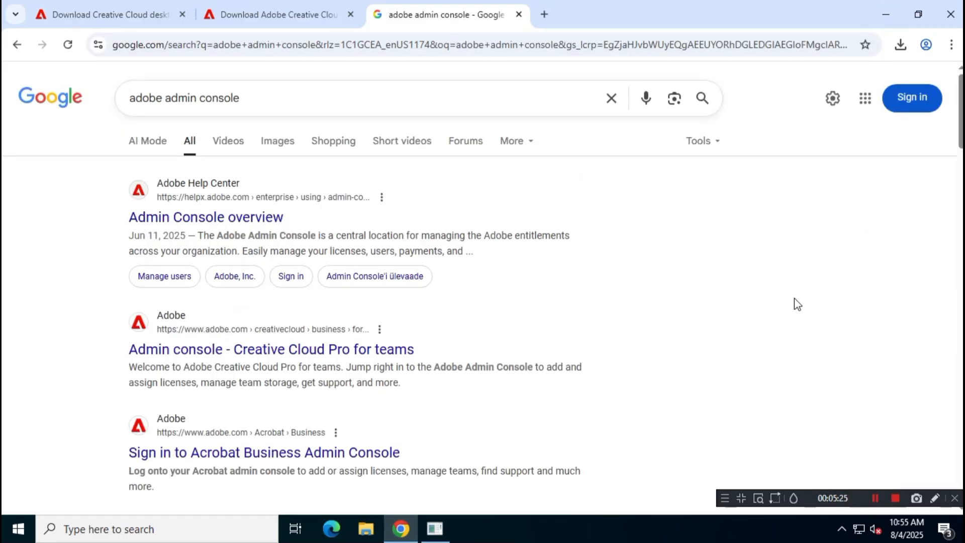
mouse_move(171, 221)
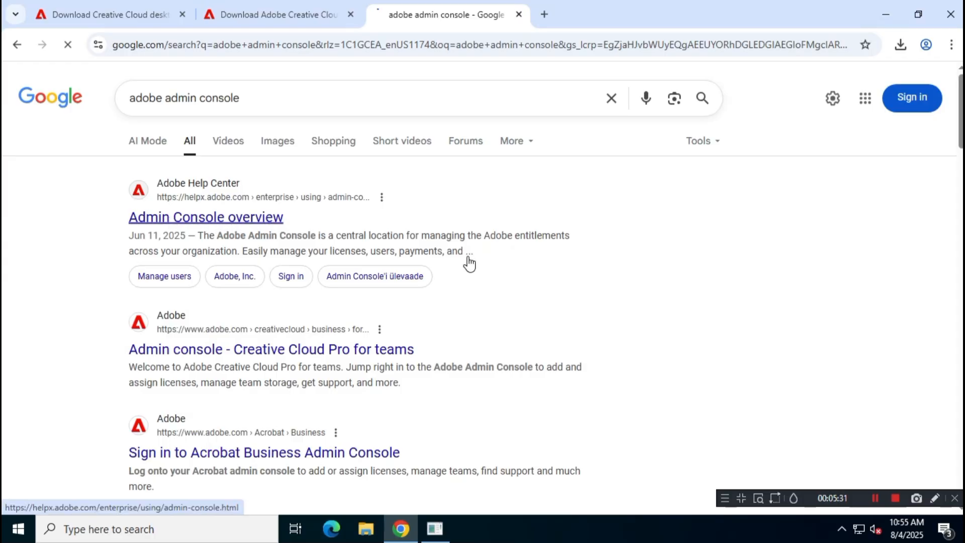
Open the Admin Console overview article and follow its 'Sign in to the Admin Console' link
click(205, 217)
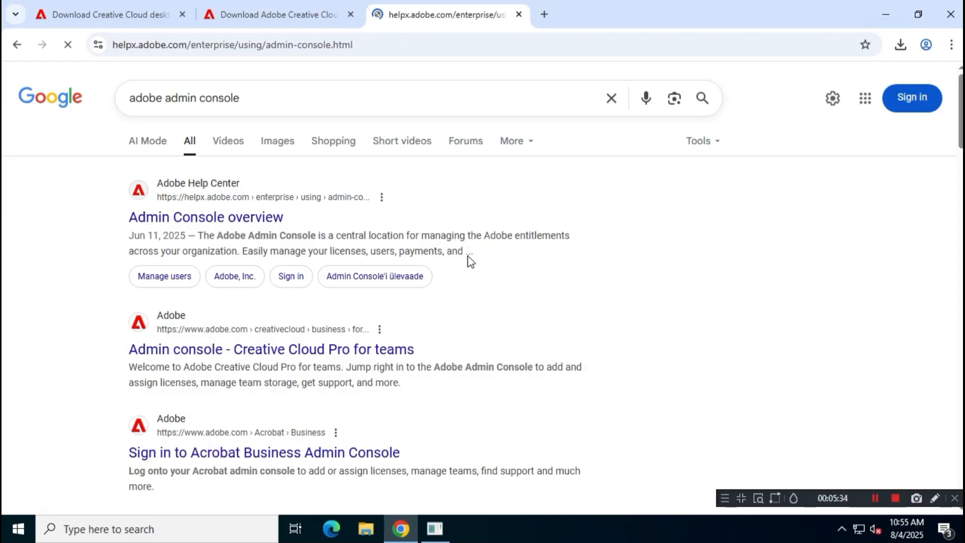
click(205, 217)
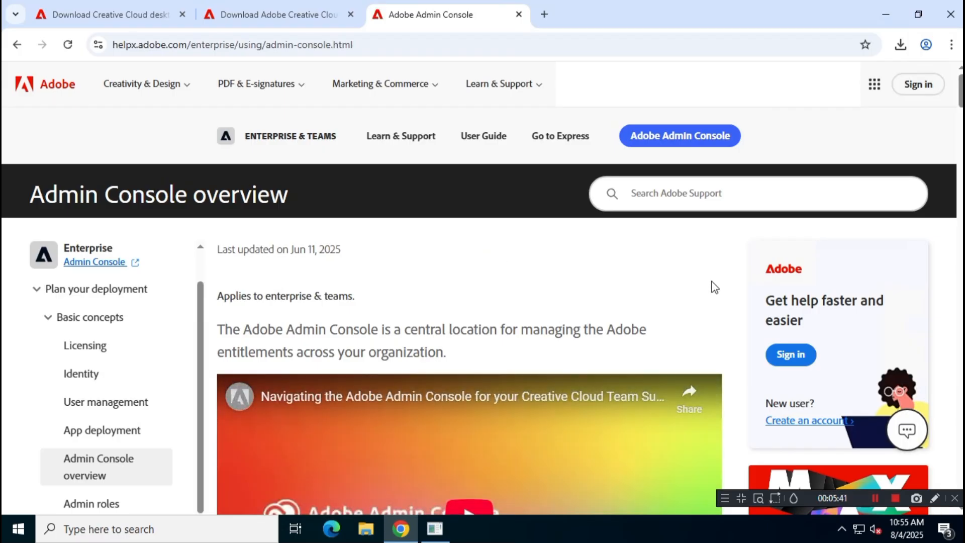
scroll(down, 3)
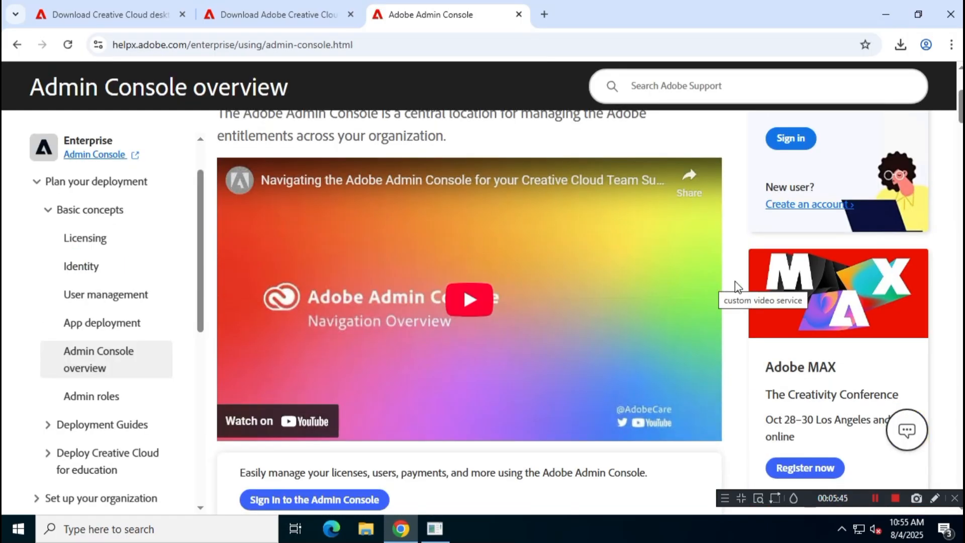
scroll(down, 3)
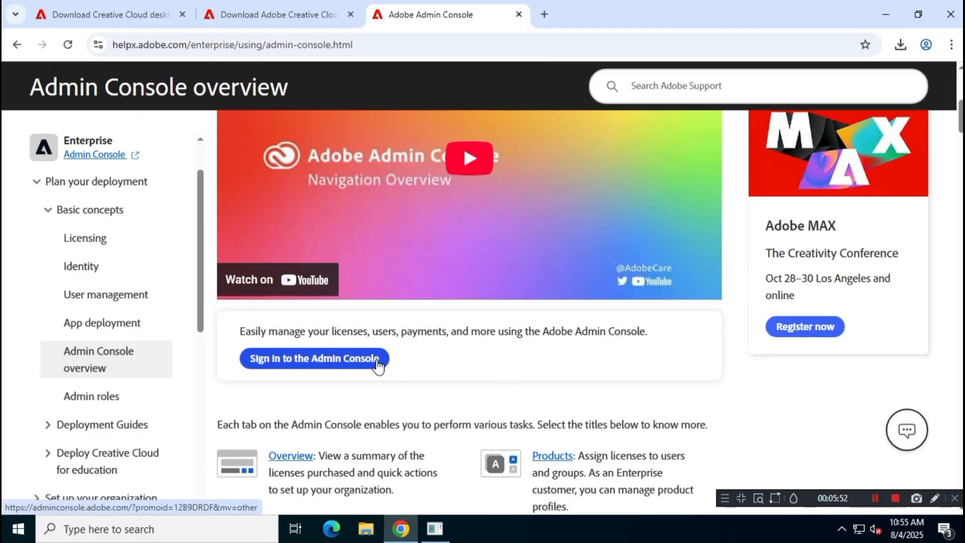
click(313, 358)
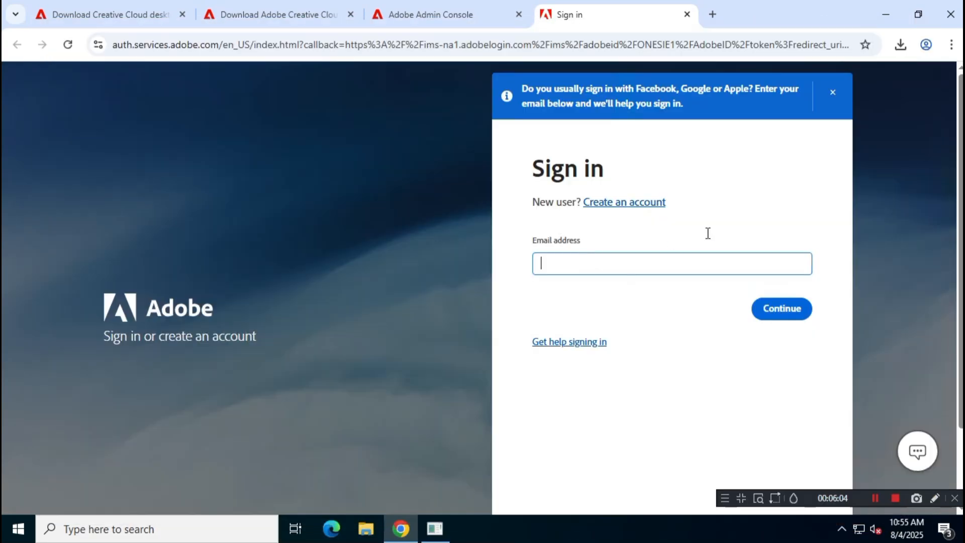
text(mrfree)
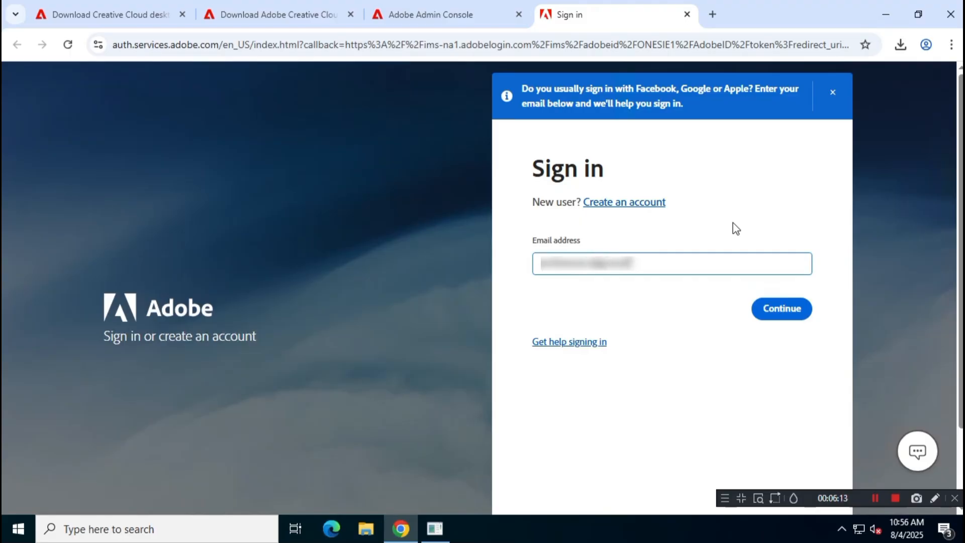
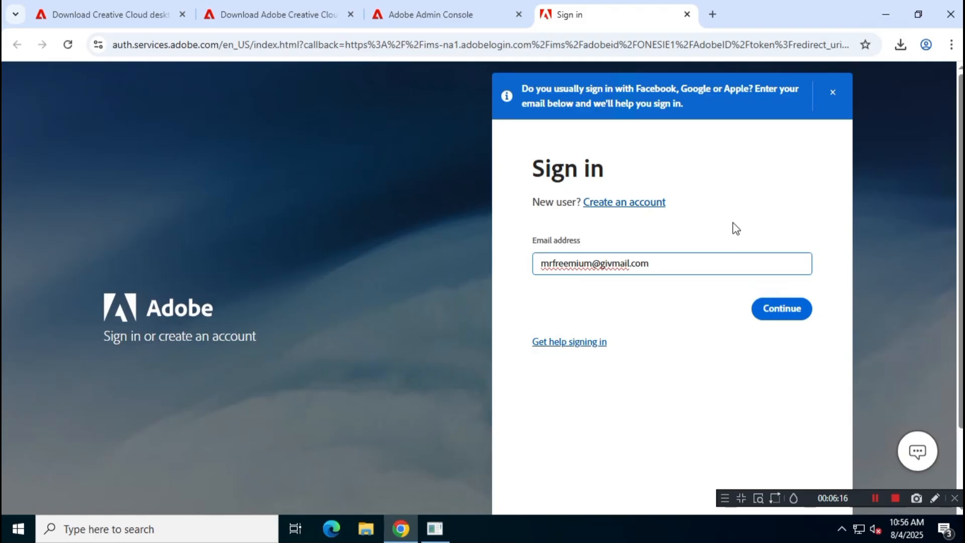
click(781, 309)
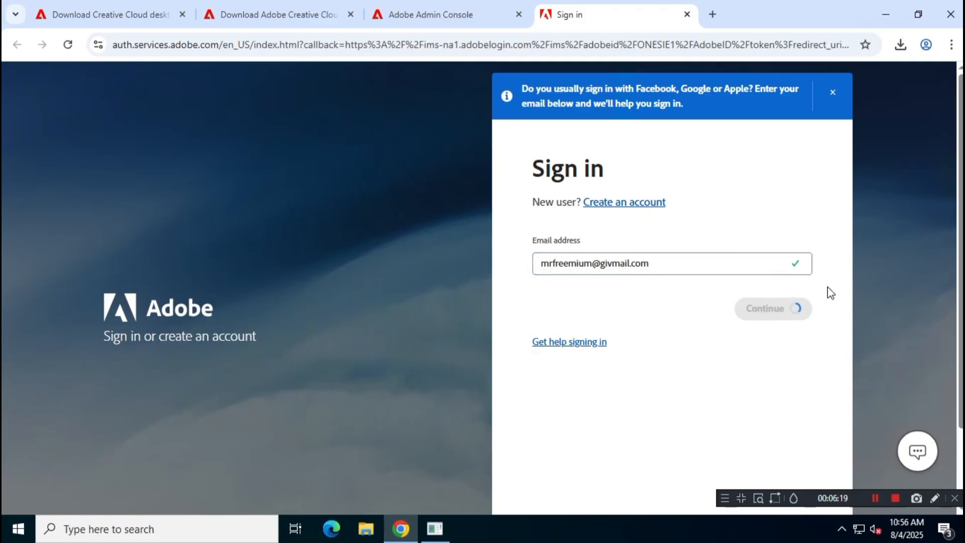
click(772, 308)
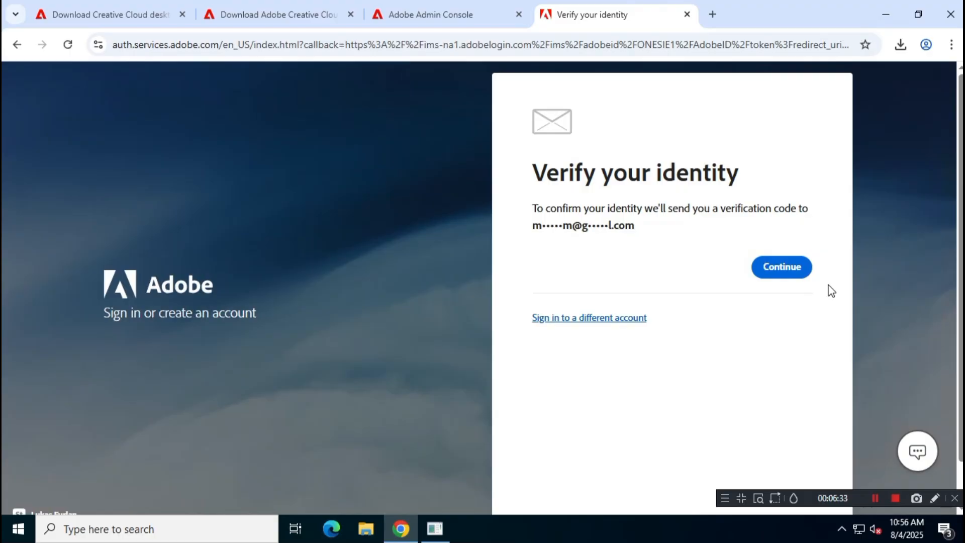
click(781, 266)
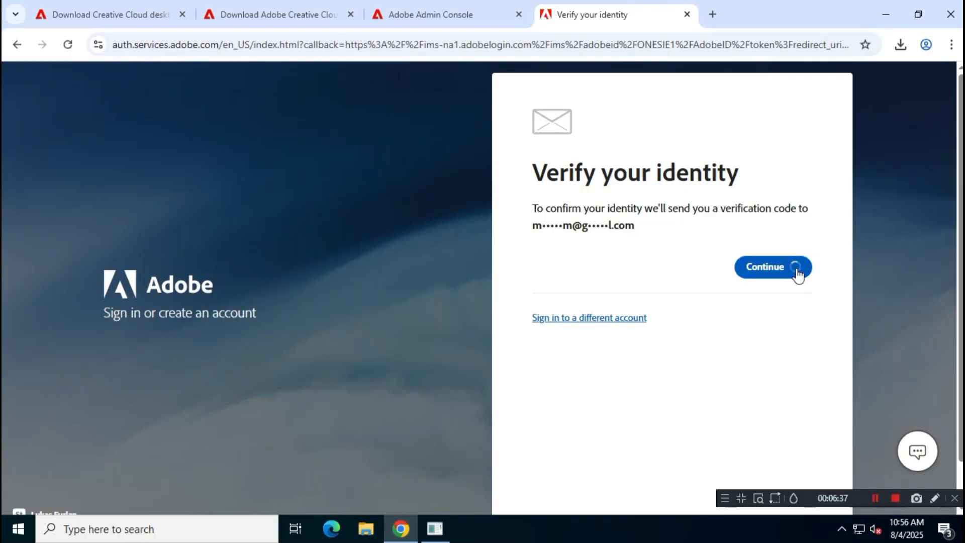
click(772, 267)
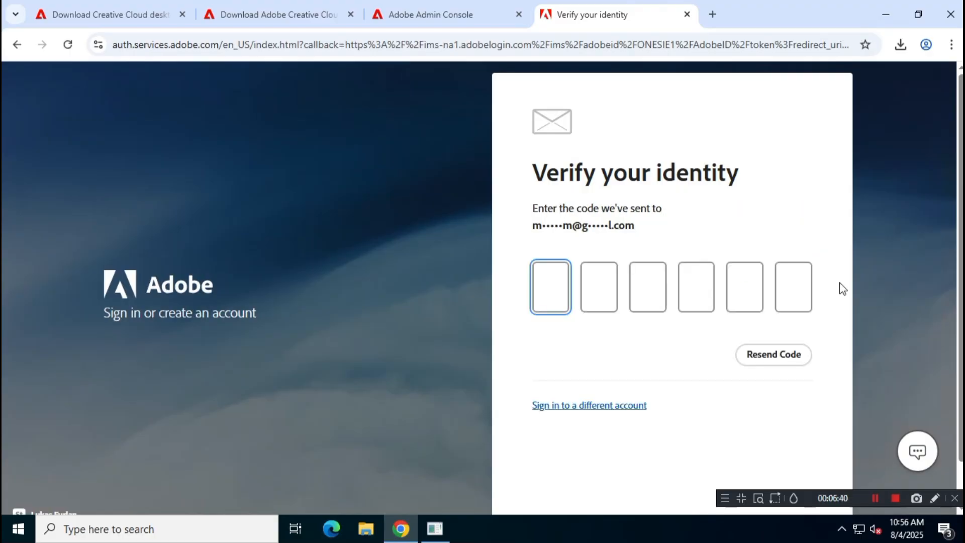
Enter the six-digit verification code and password to finish signing in to the Admin Console
click(550, 286)
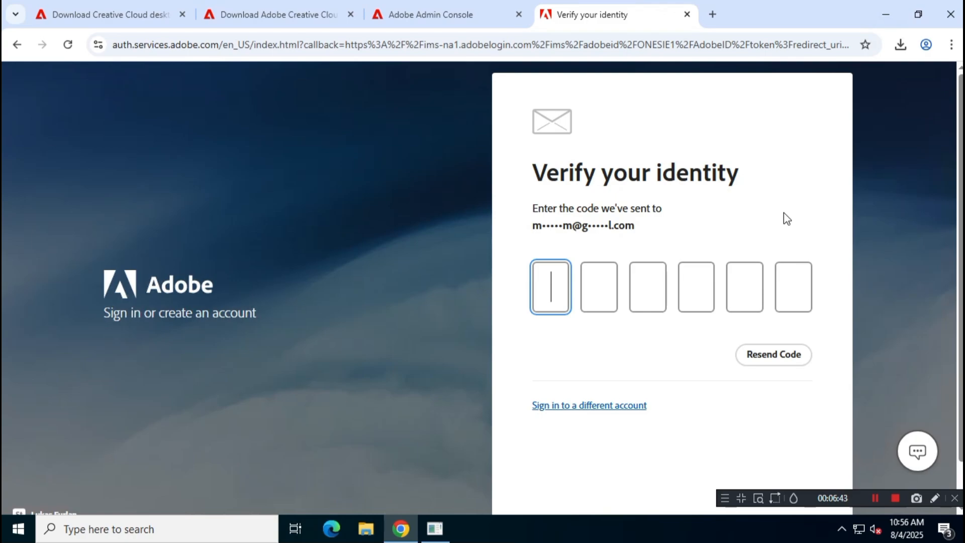
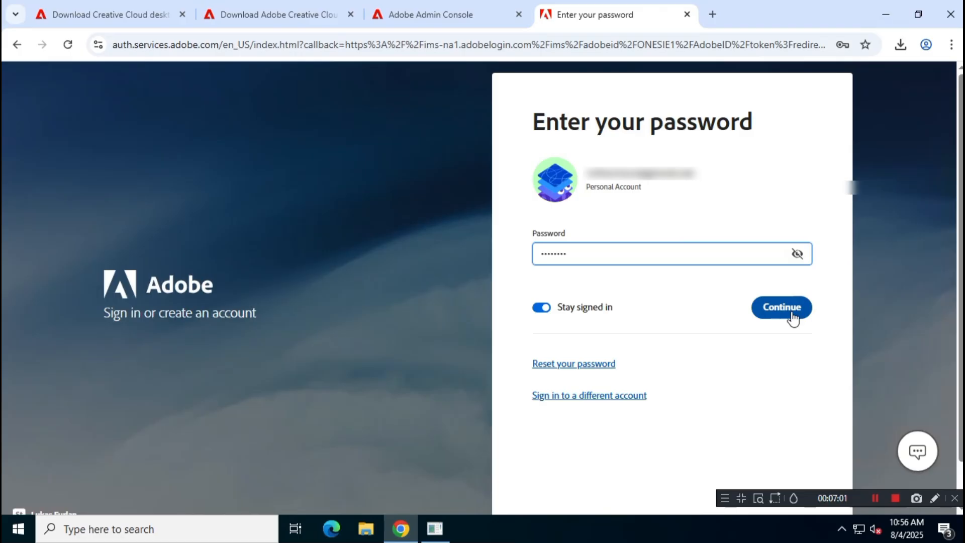
click(782, 308)
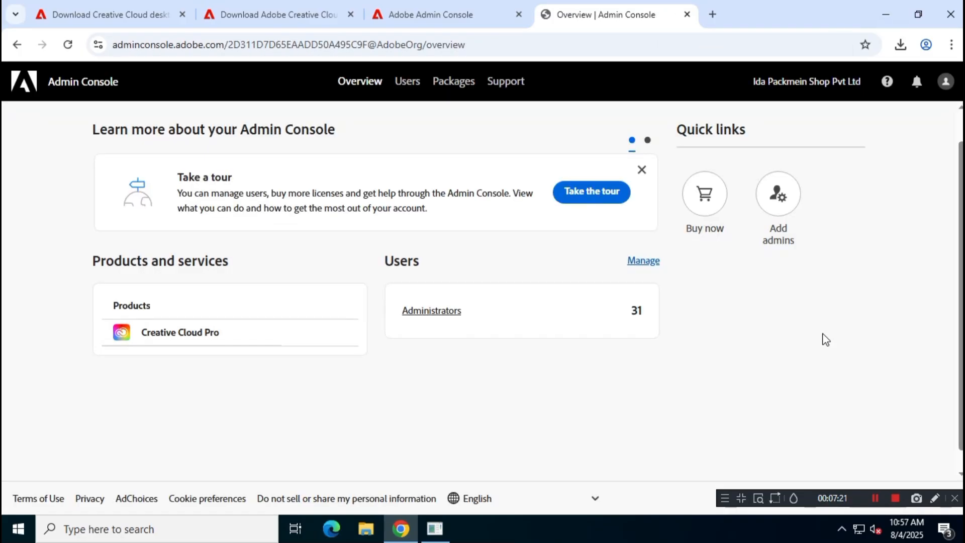
Show the pre-generated single-app packages list and scroll the After Effects 25.3.2 row into view
click(453, 81)
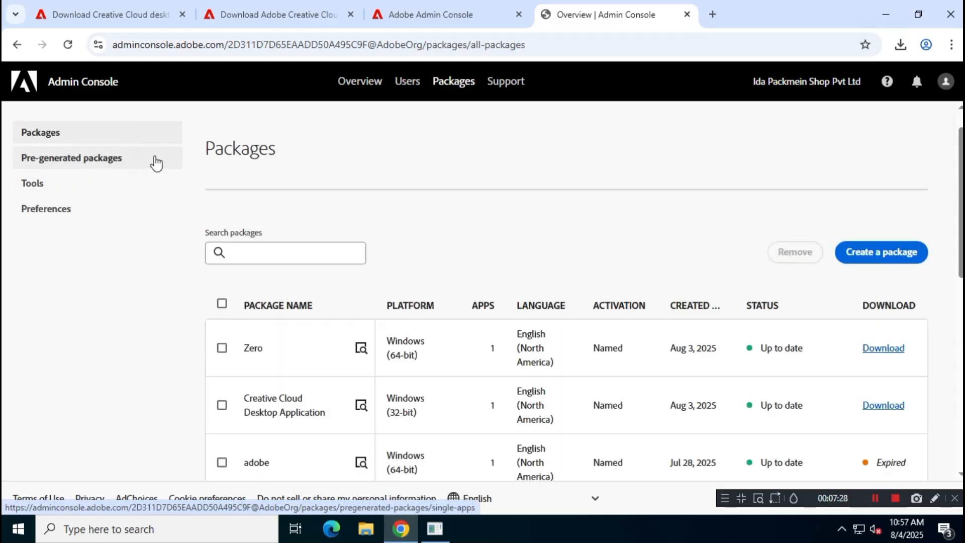
click(72, 157)
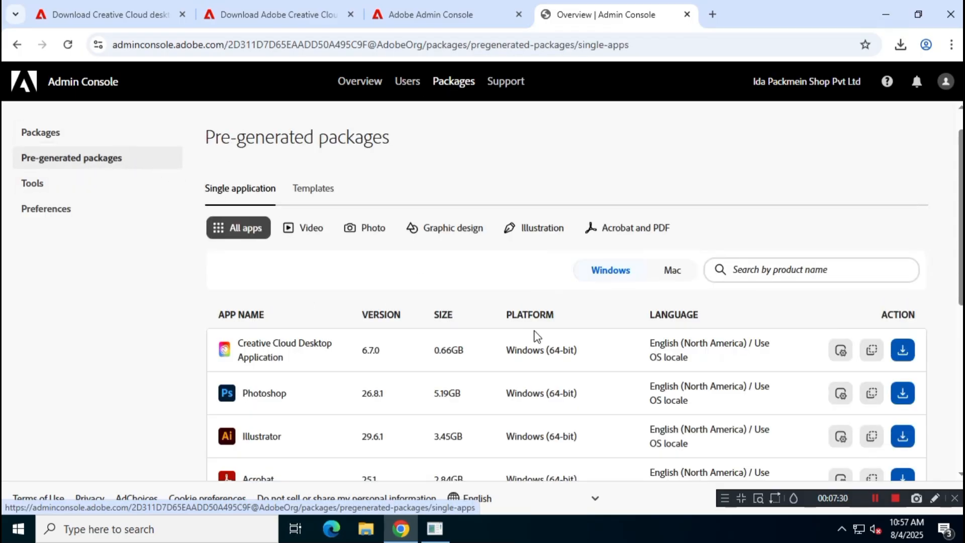
scroll(down, 3)
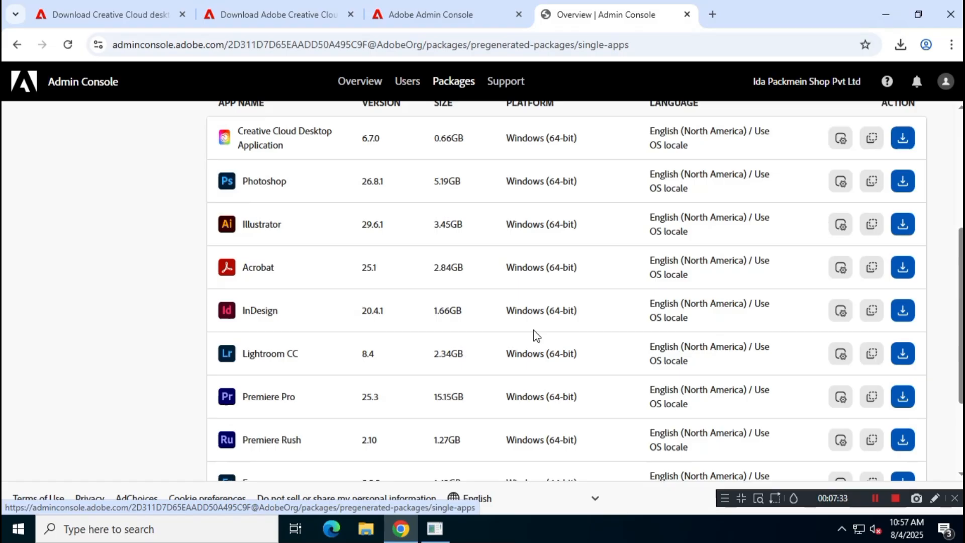
scroll(down, 3)
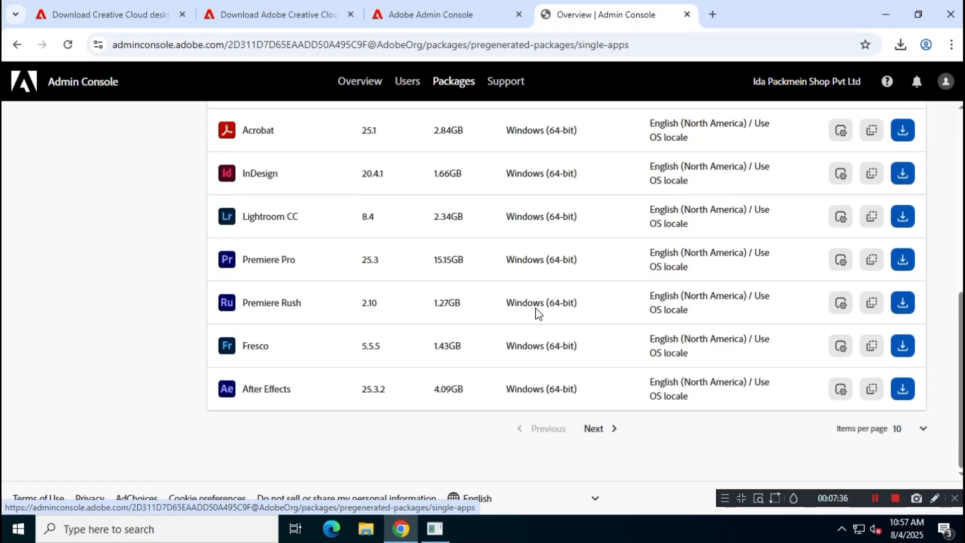
mouse_move(262, 395)
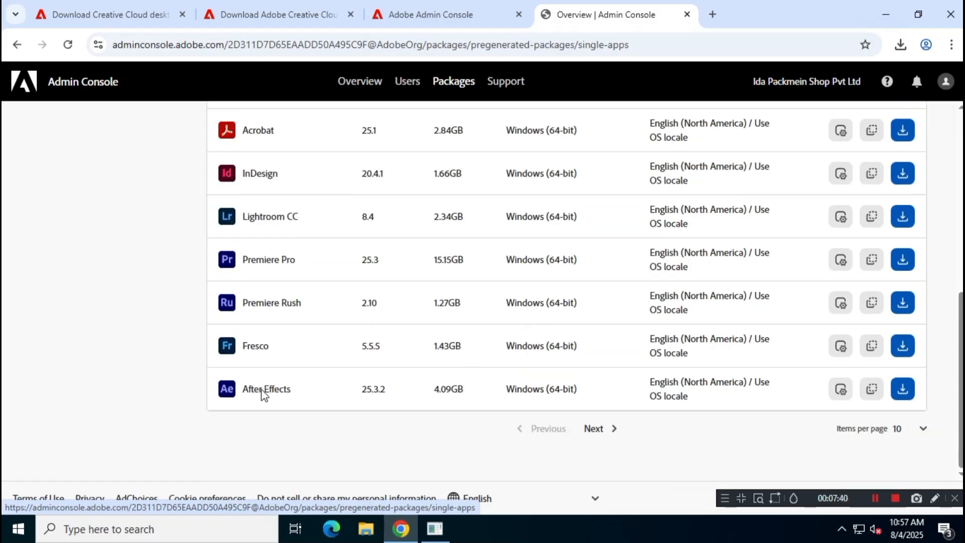
click(922, 431)
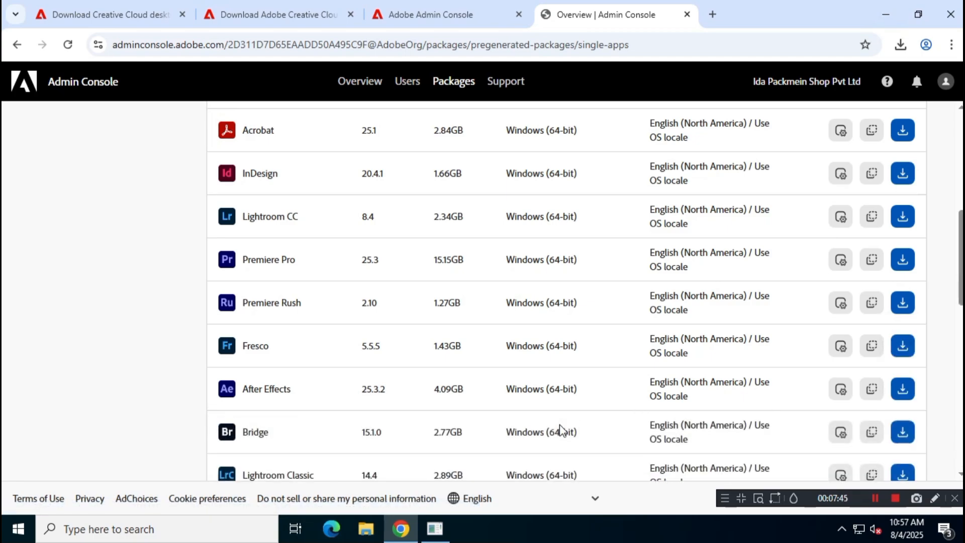
scroll(down, 3)
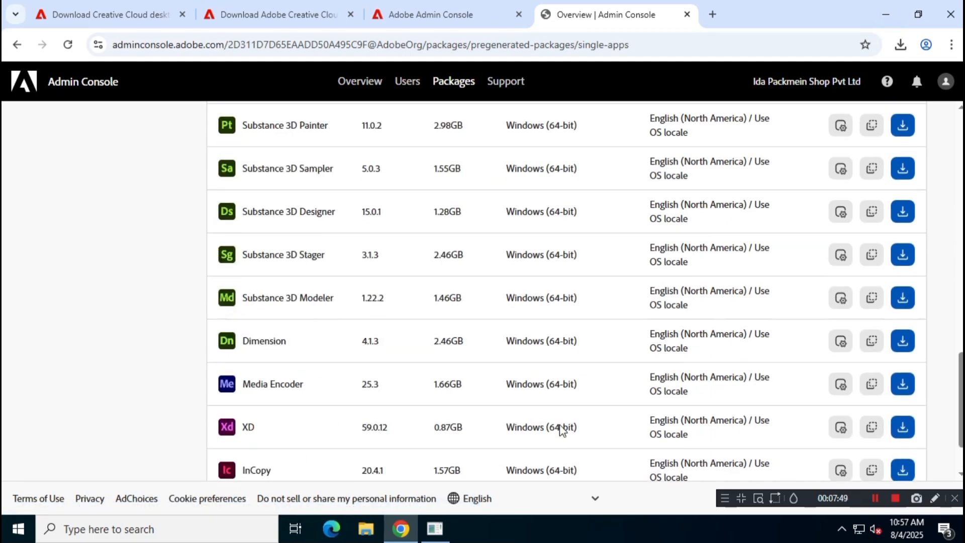
scroll(up, 3)
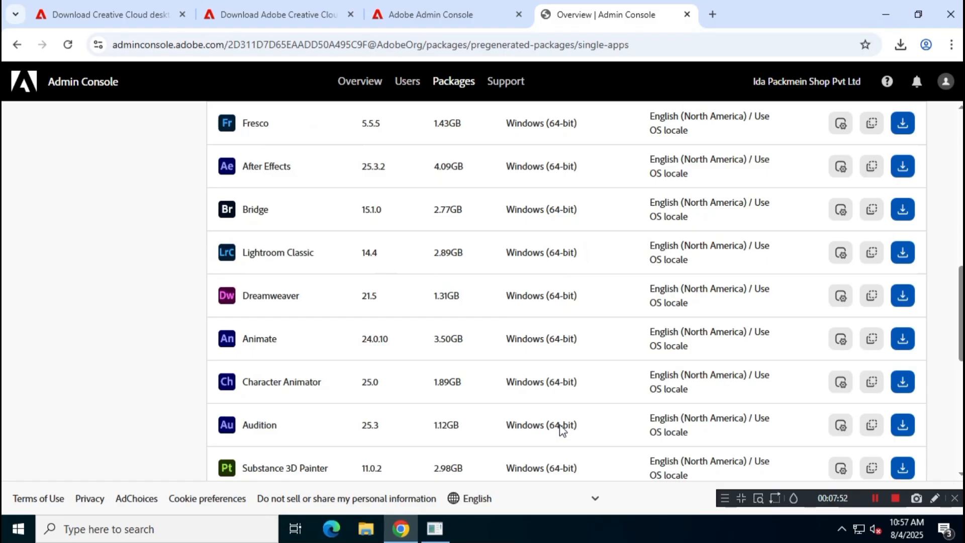
scroll(up, 3)
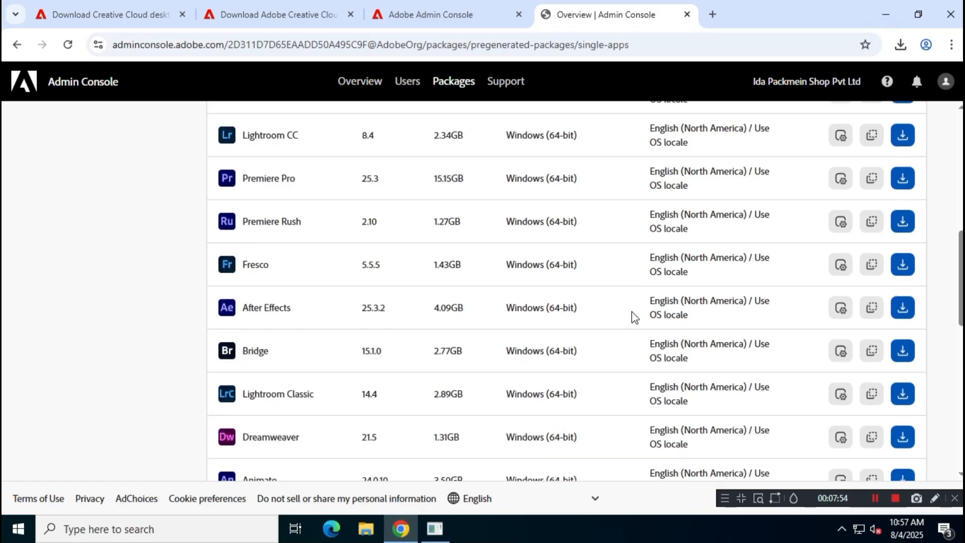
mouse_move(903, 307)
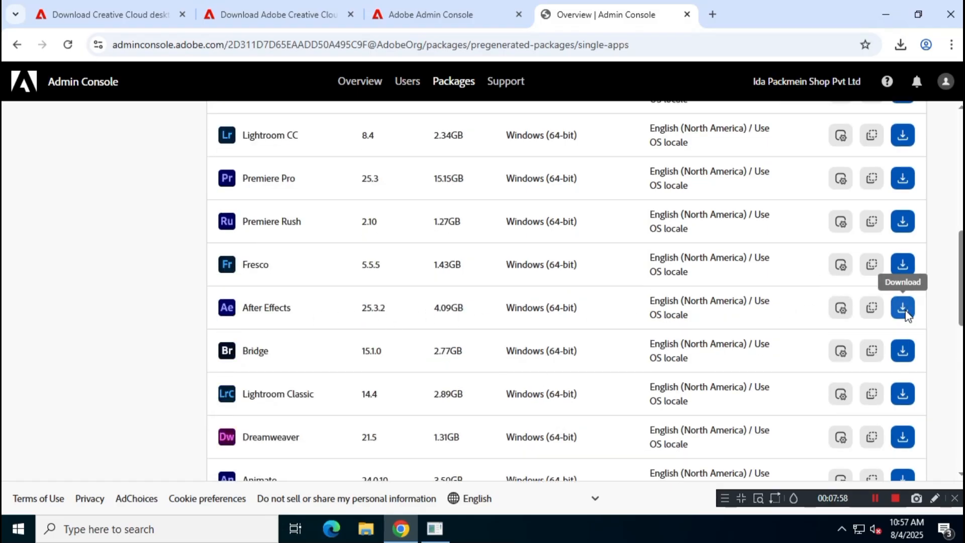
Download the After Effects 25.3.2 Windows package zip and show it in the Downloads folder
click(903, 308)
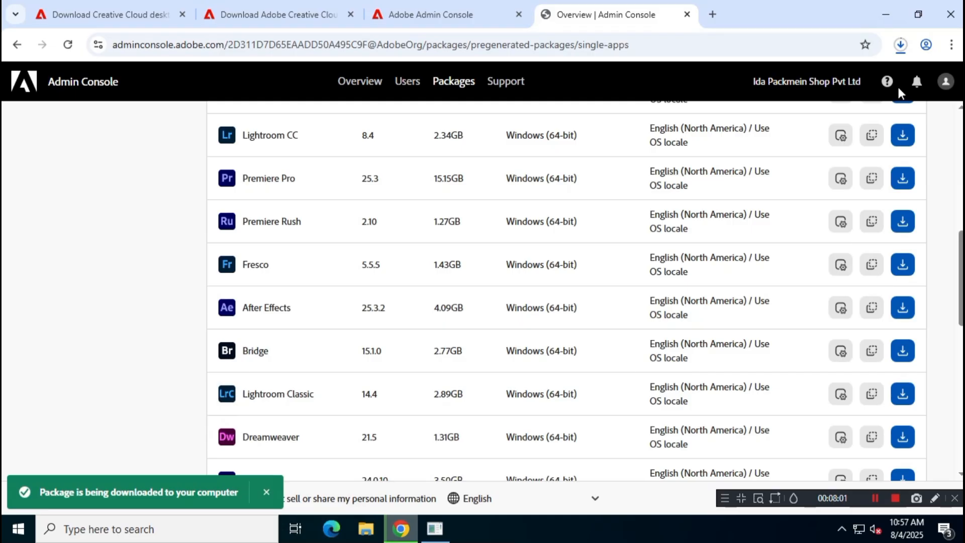
click(901, 44)
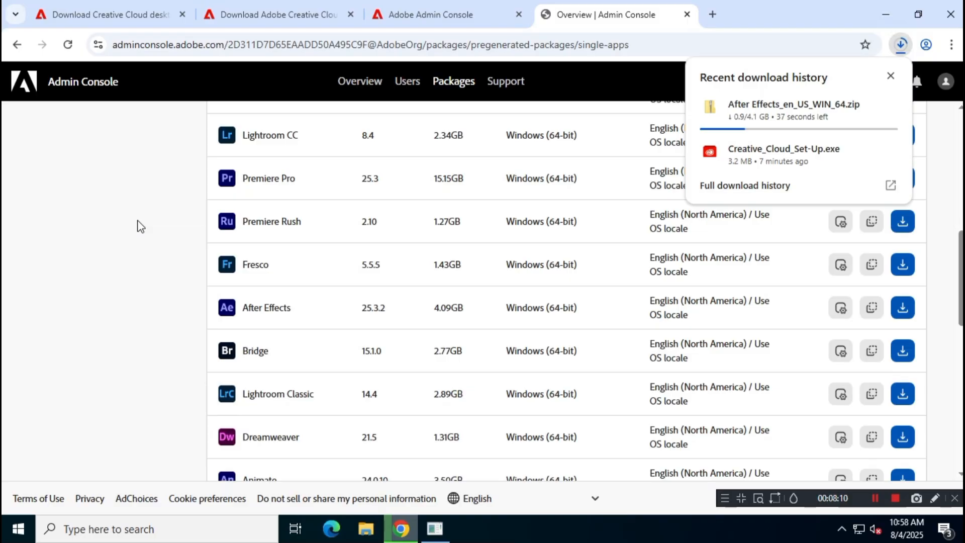
mouse_move(634, 285)
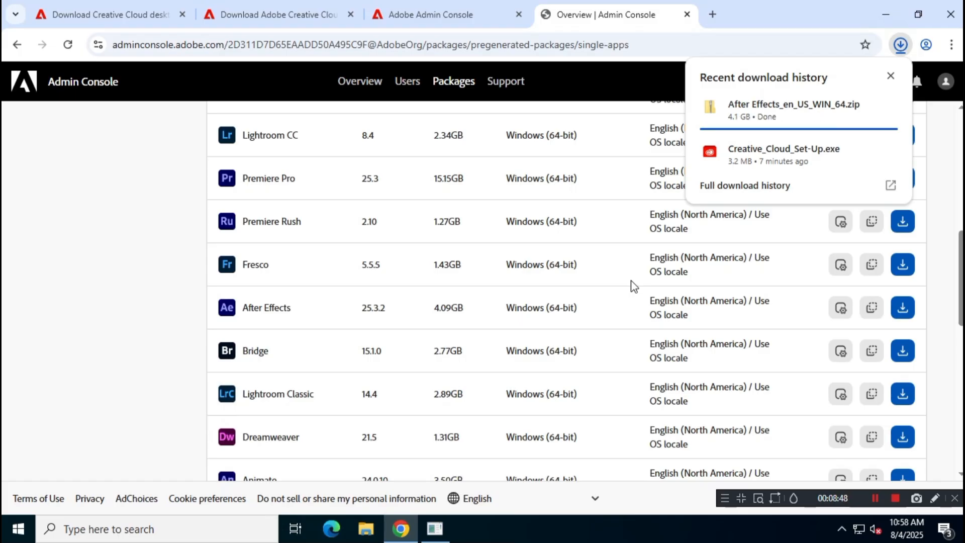
mouse_move(849, 110)
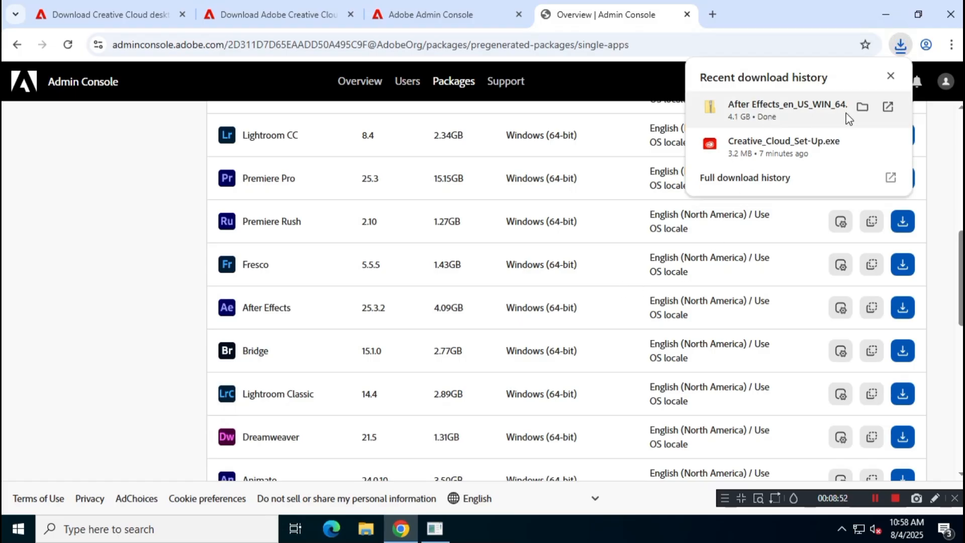
click(861, 105)
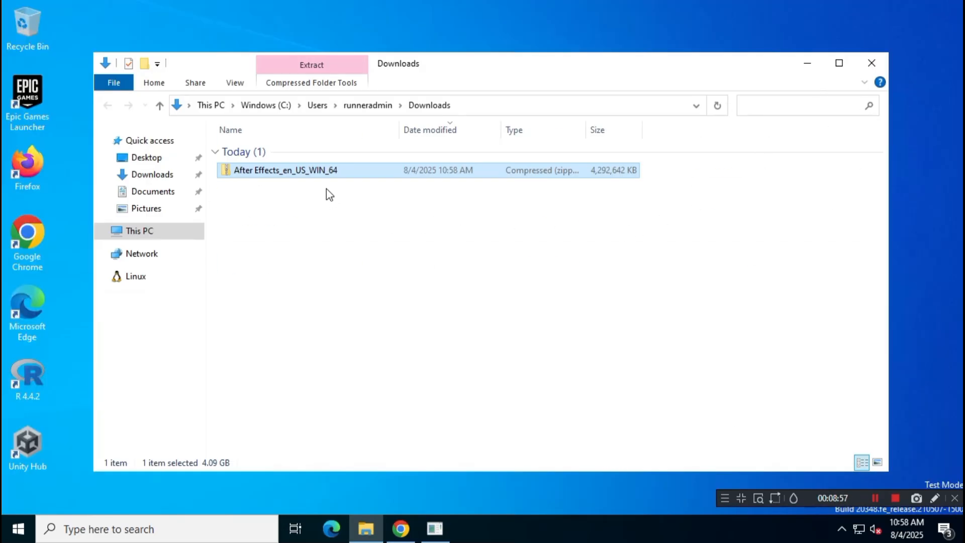
Extract the After Effects zip with 7-Zip > Extract Here and select the new After Effects folder
right_click(285, 170)
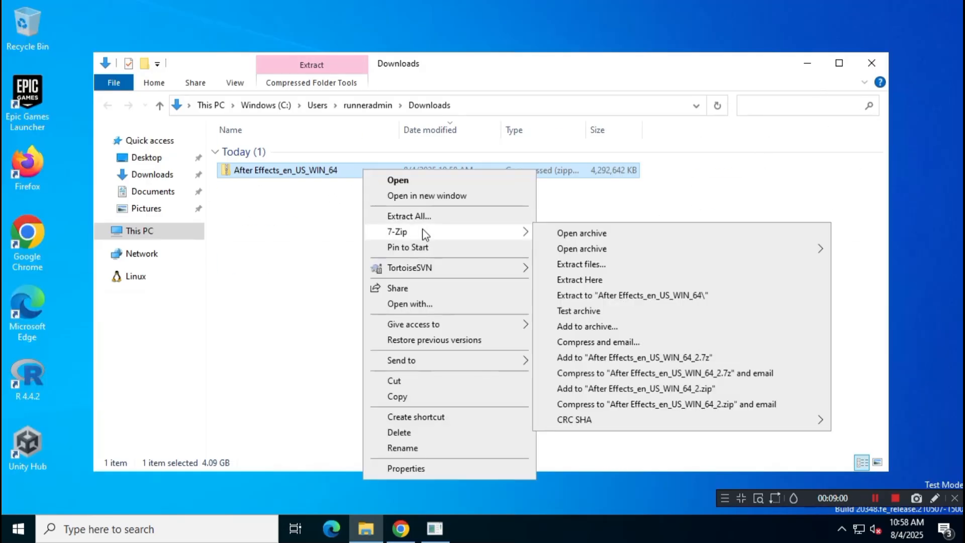
click(670, 284)
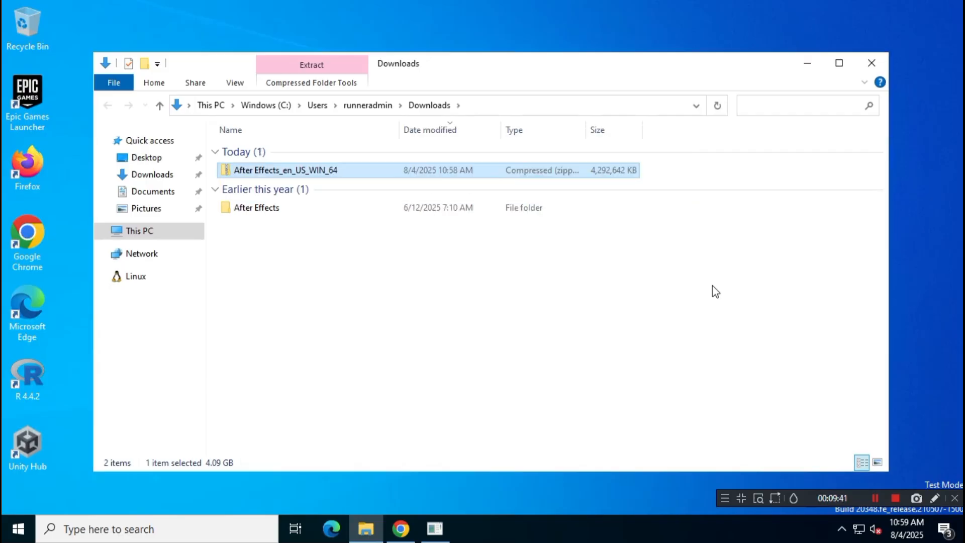
click(874, 498)
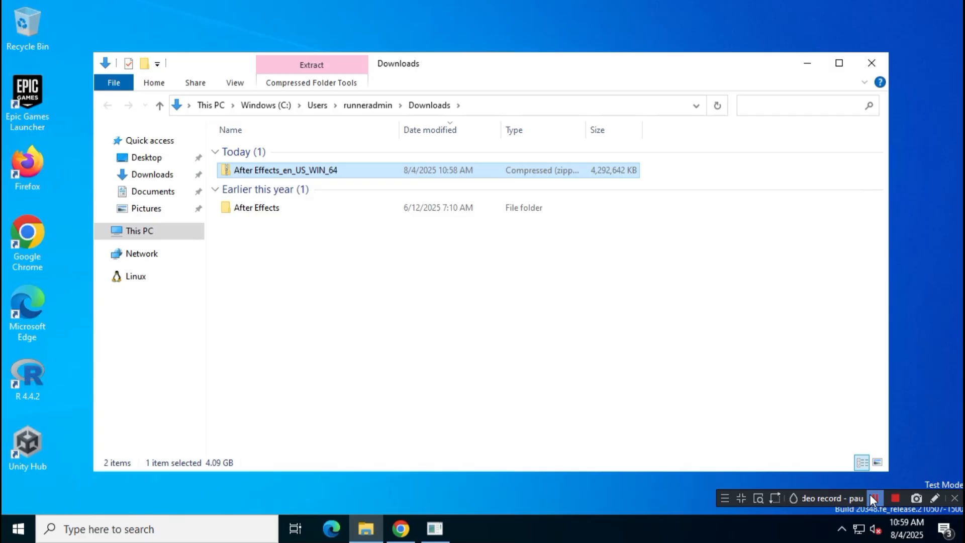
click(255, 207)
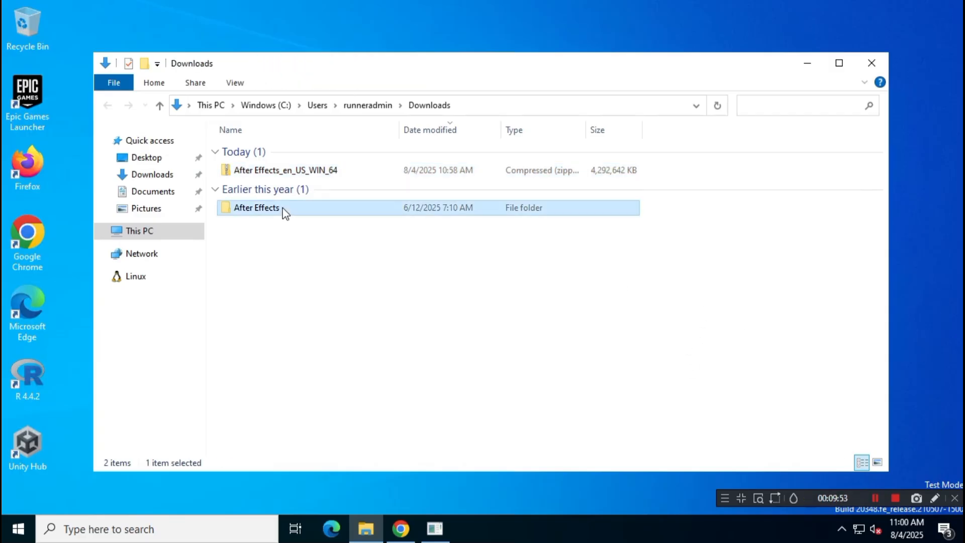
Run setup from the extracted After Effects Build folder and let the installer finish
double_click(256, 207)
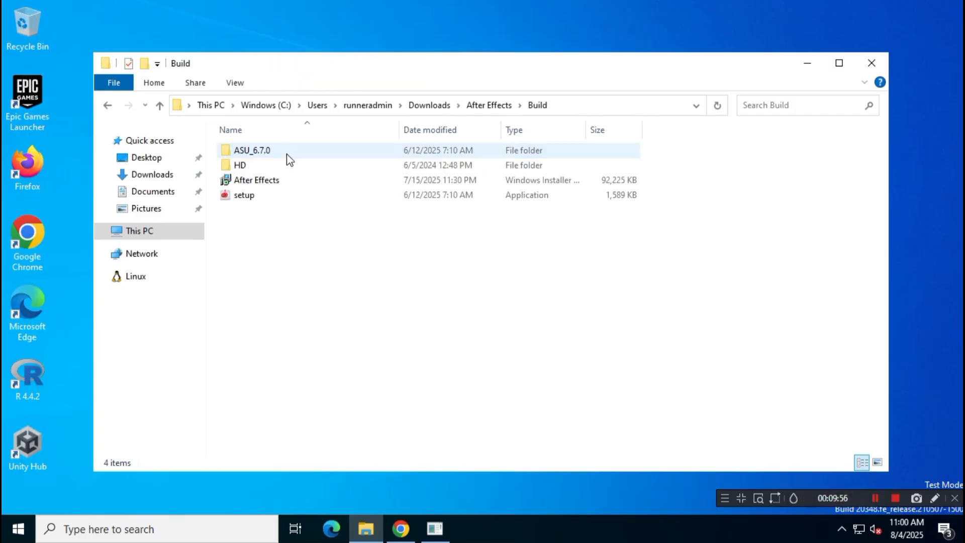
double_click(243, 194)
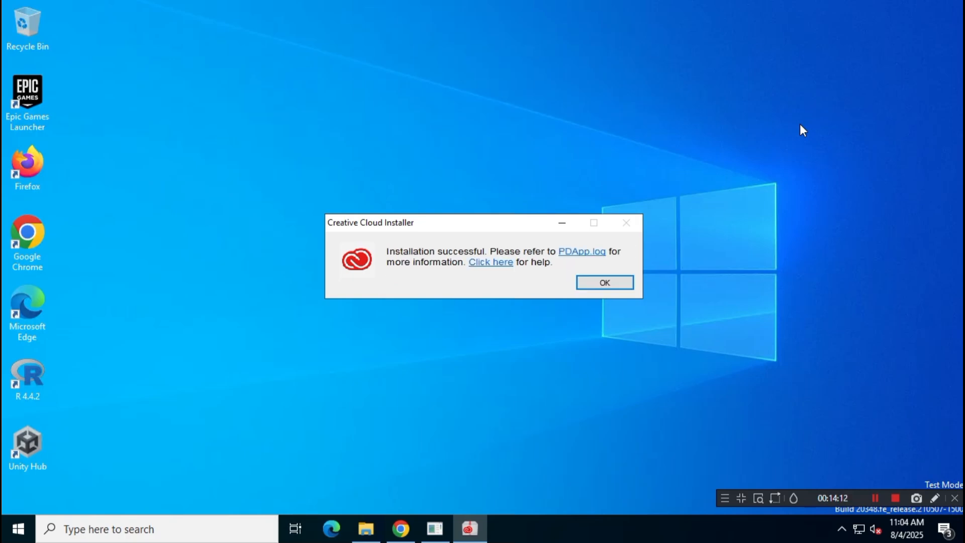
mouse_move(551, 269)
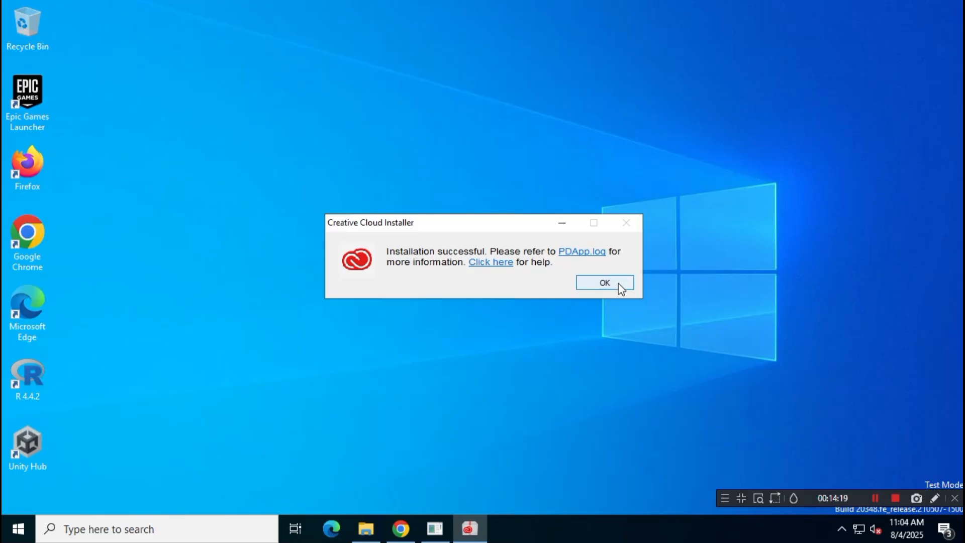
Acknowledge the installer's success message and launch After Effects 2025 from Start
click(604, 283)
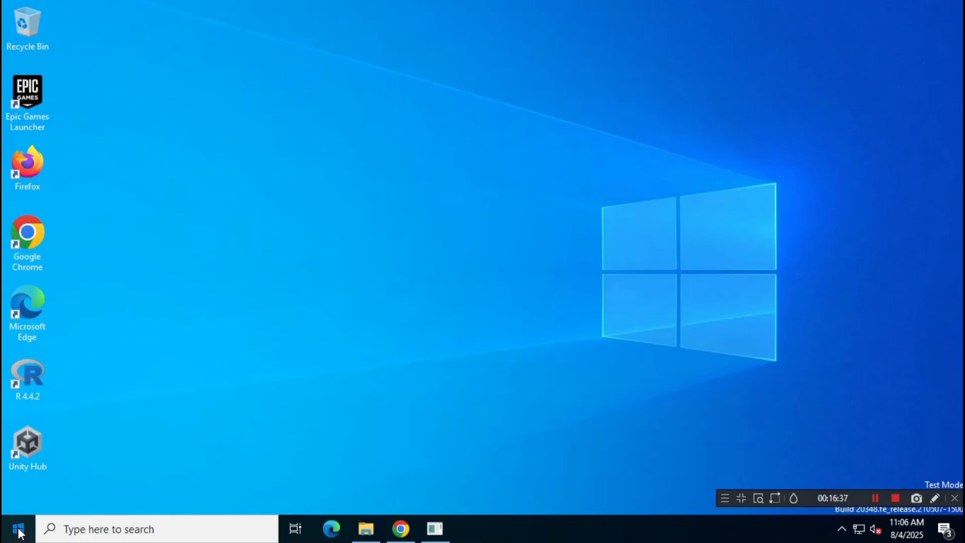
click(18, 529)
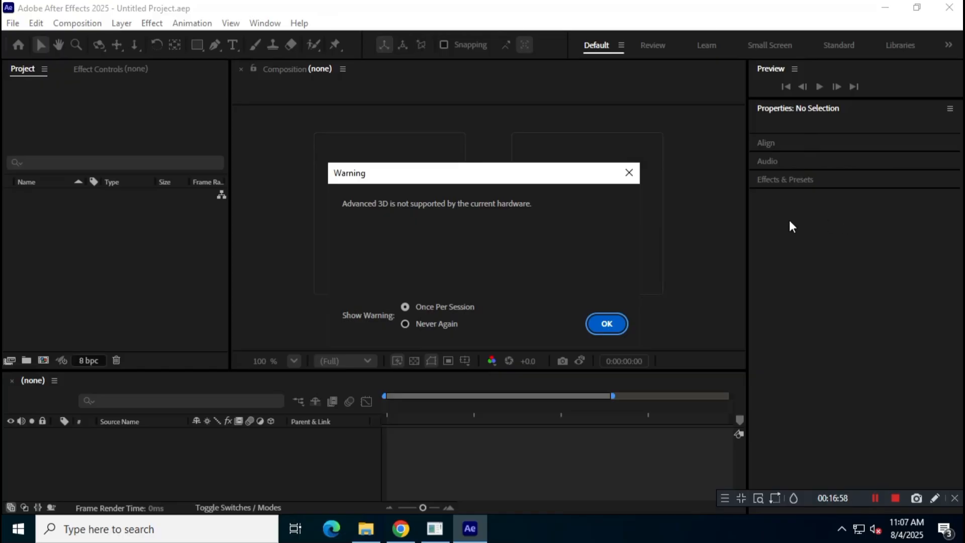
mouse_move(410, 330)
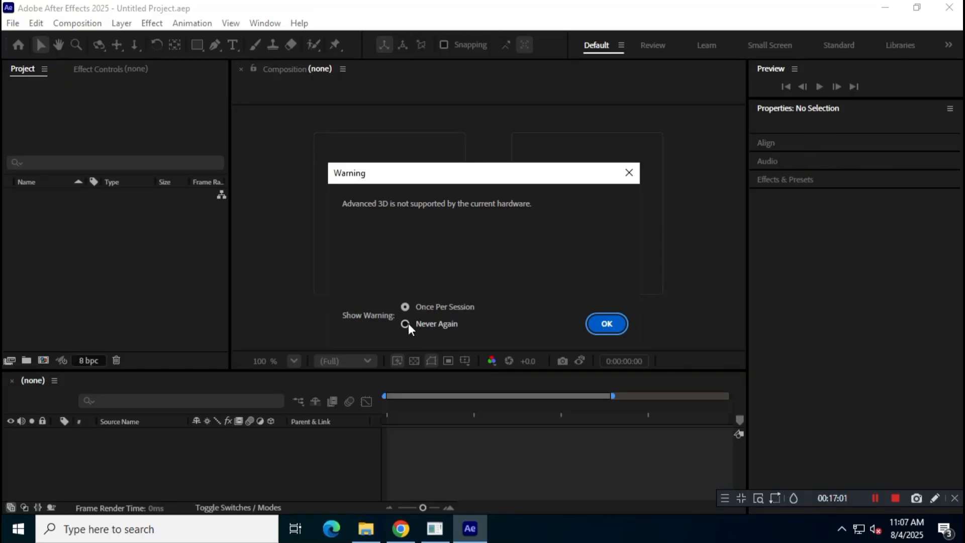
Dismiss the Advanced 3D hardware warning with Never Again selected
click(605, 323)
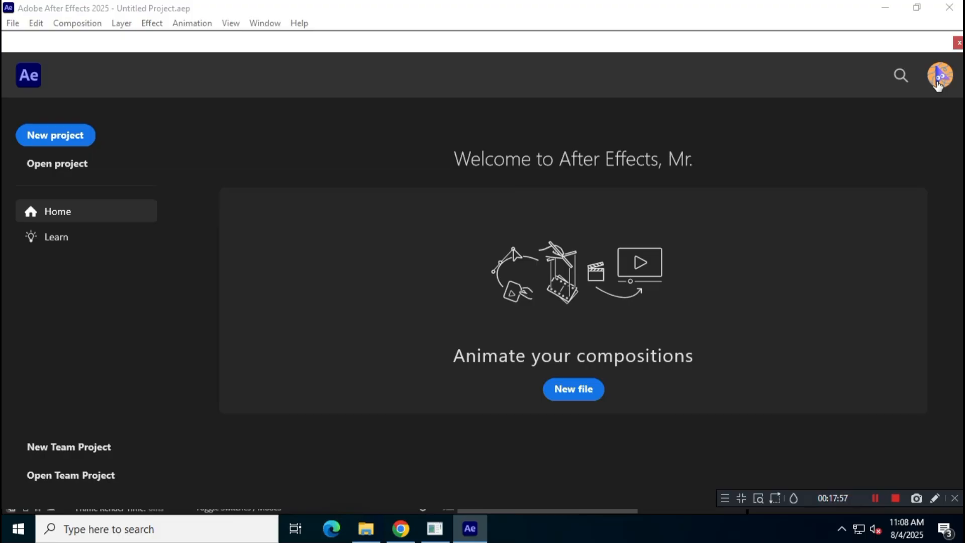
View About After Effects to confirm version 25.3.2 (Build 2)
click(299, 24)
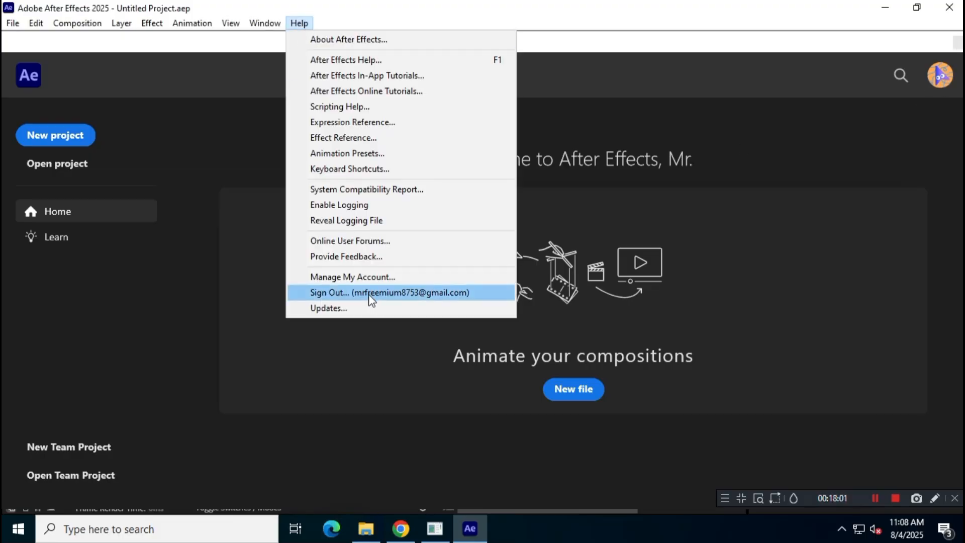
mouse_move(352, 122)
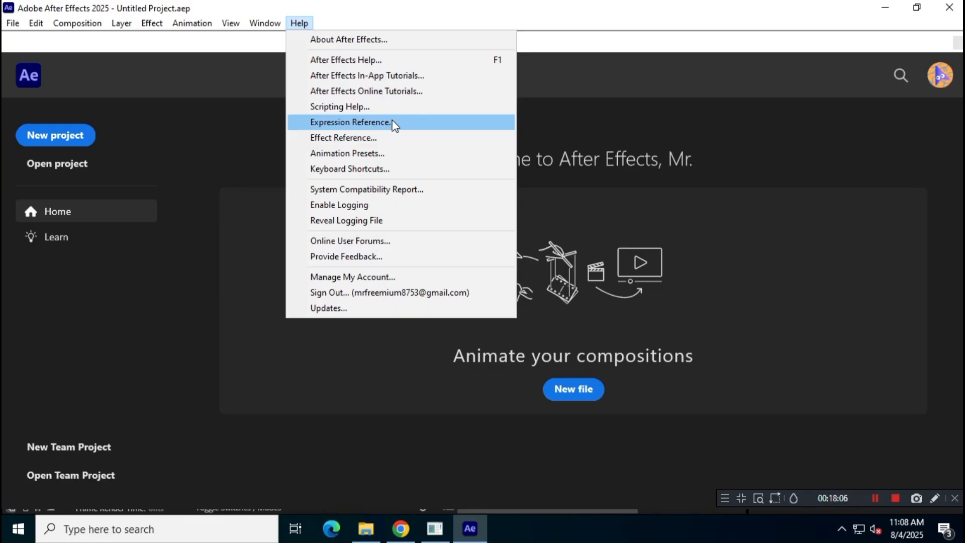
mouse_move(431, 47)
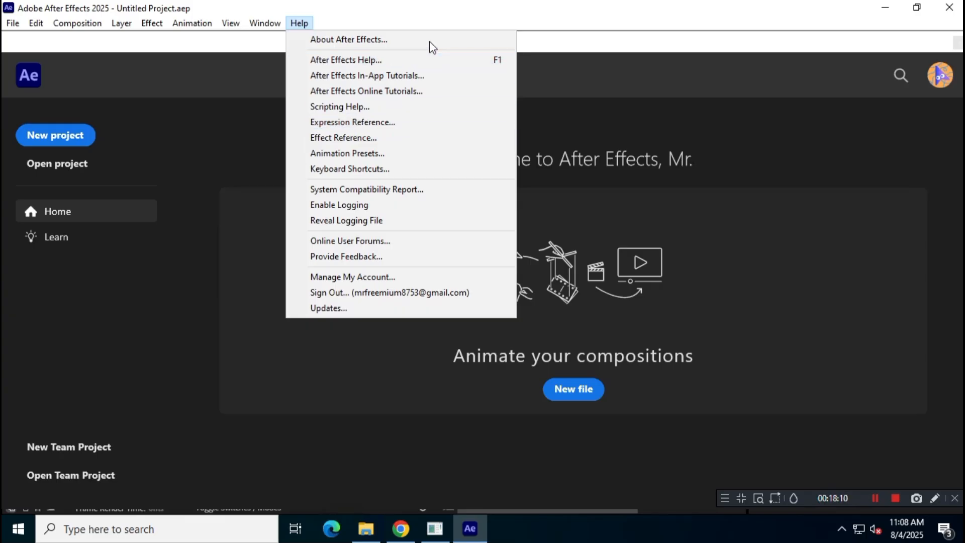
click(348, 39)
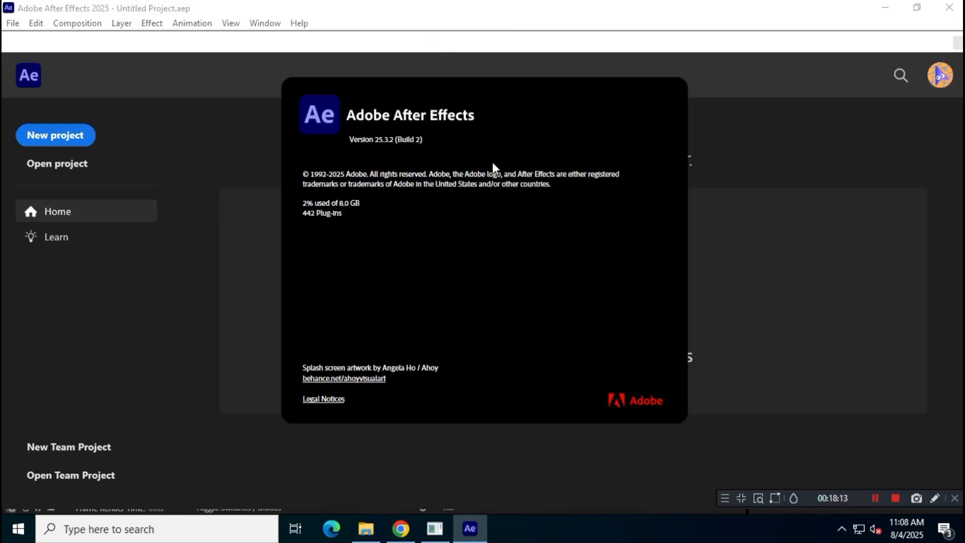
mouse_move(756, 173)
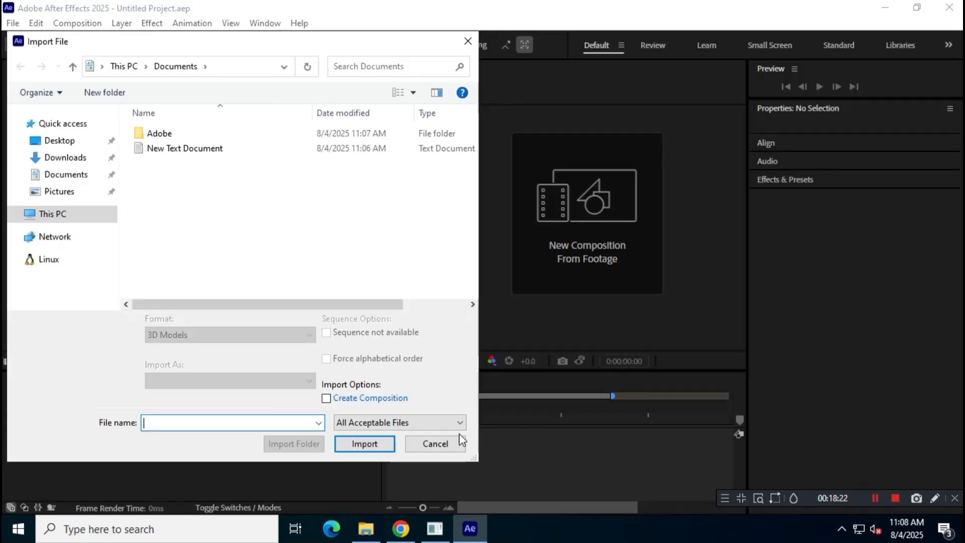
Cancel the import window, dismiss the Review workspace tip, and create a new empty project
click(435, 443)
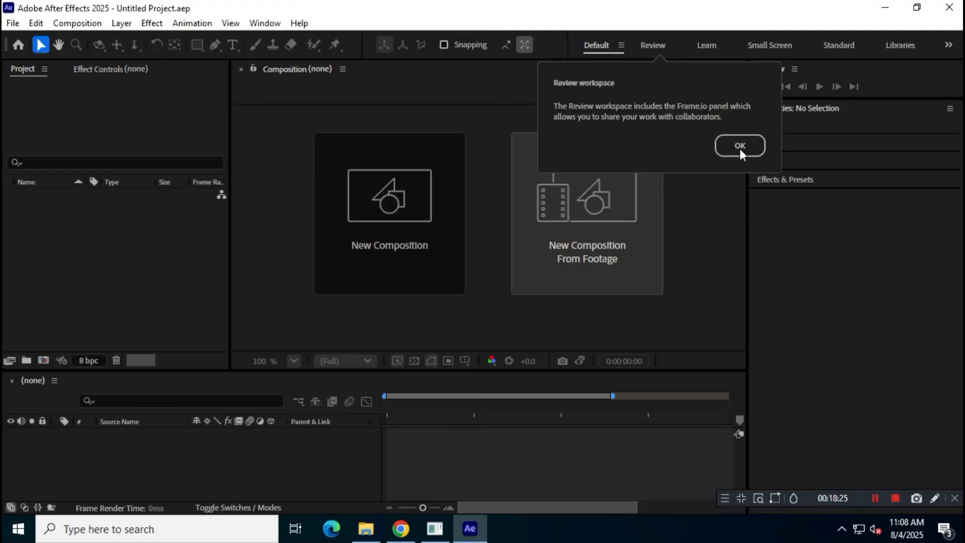
click(739, 145)
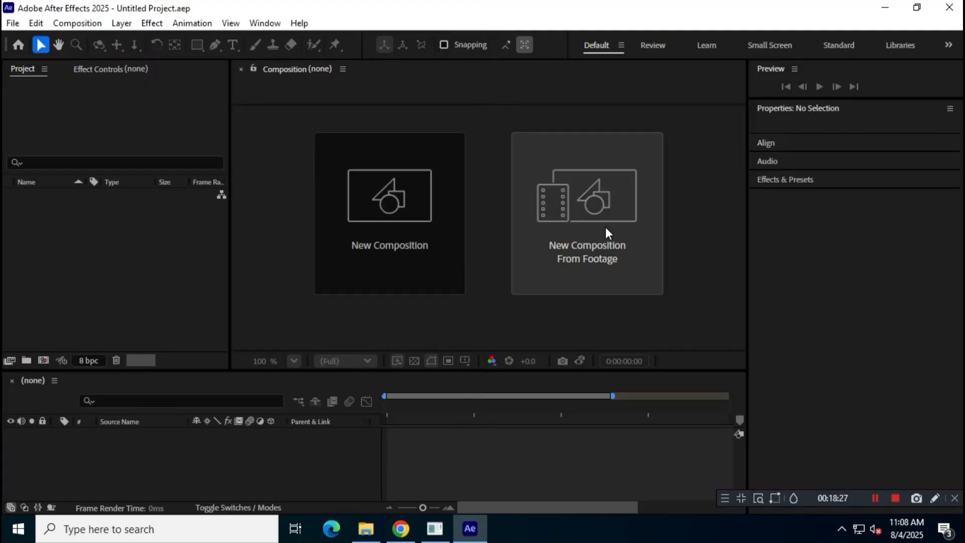
mouse_move(630, 305)
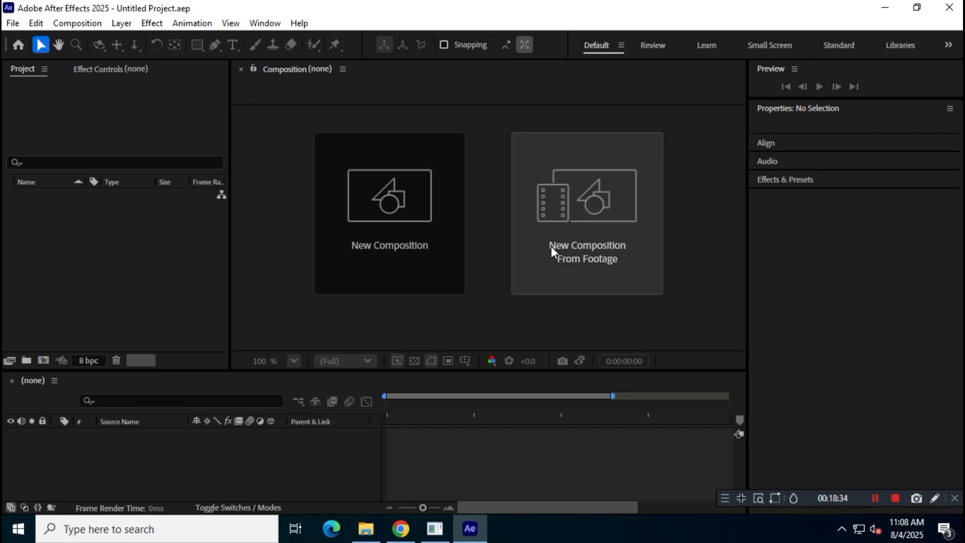
click(12, 23)
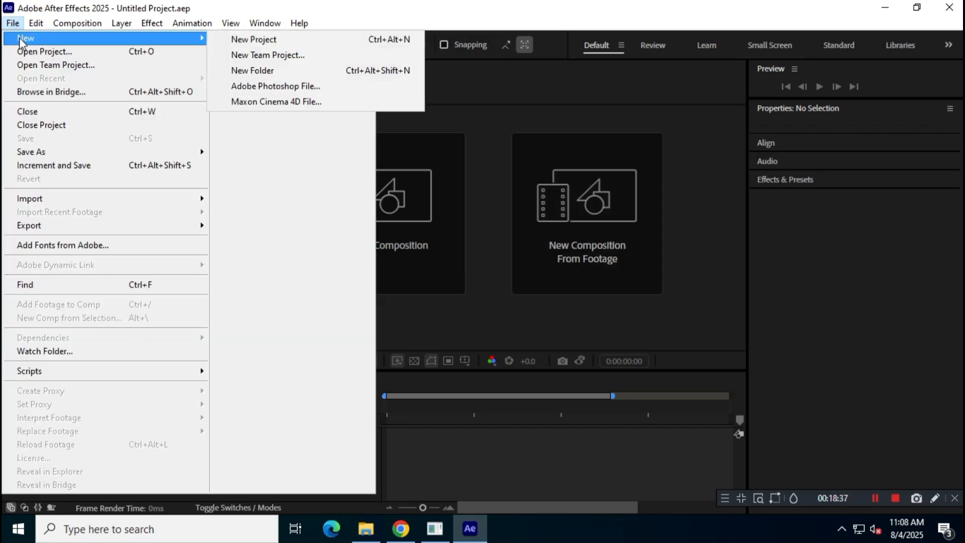
mouse_move(253, 39)
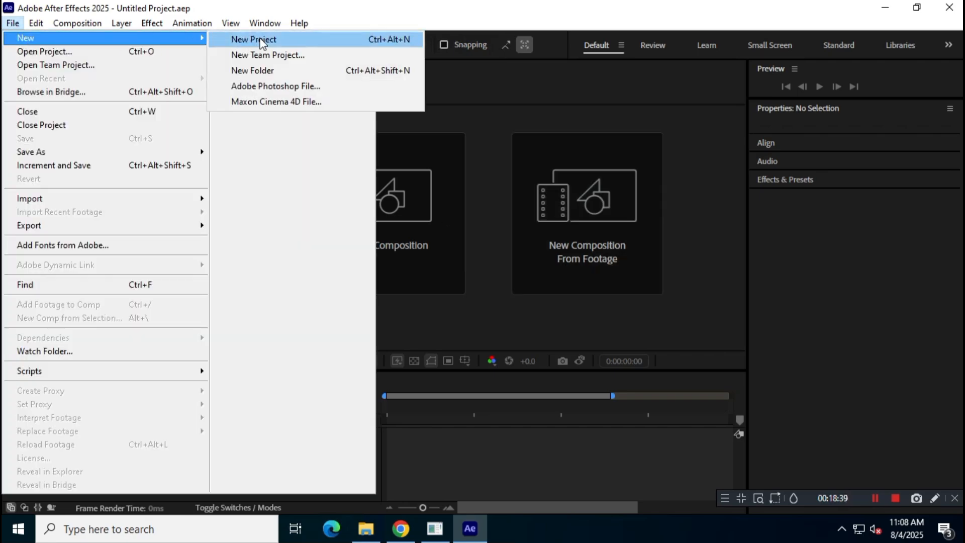
click(253, 39)
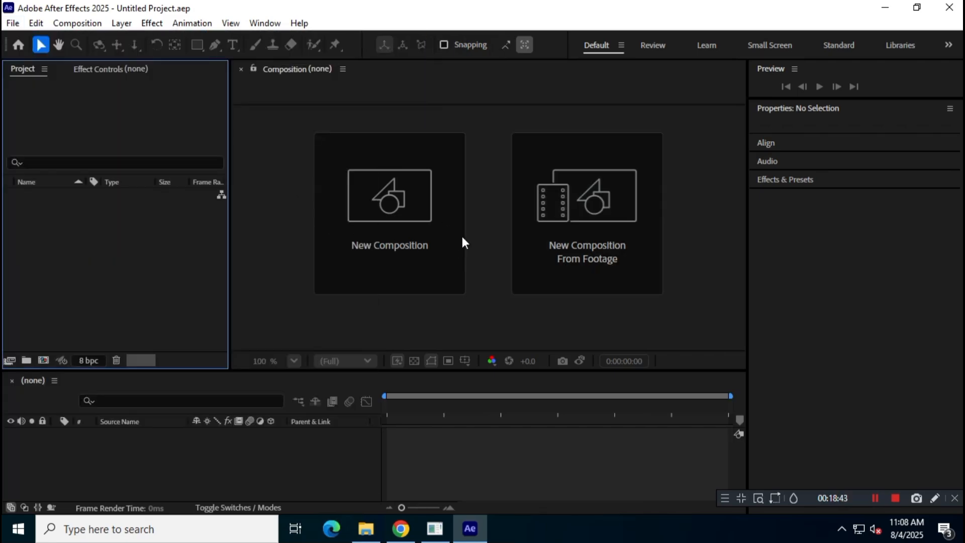